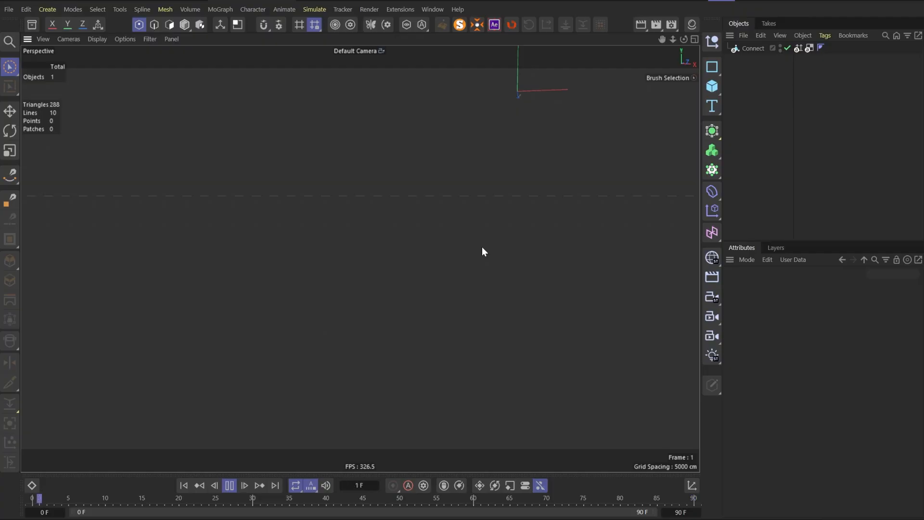
# Step: Add a Basic Emitter from Simulate > Particles and a null named Target below it
pyautogui.click(243, 486)
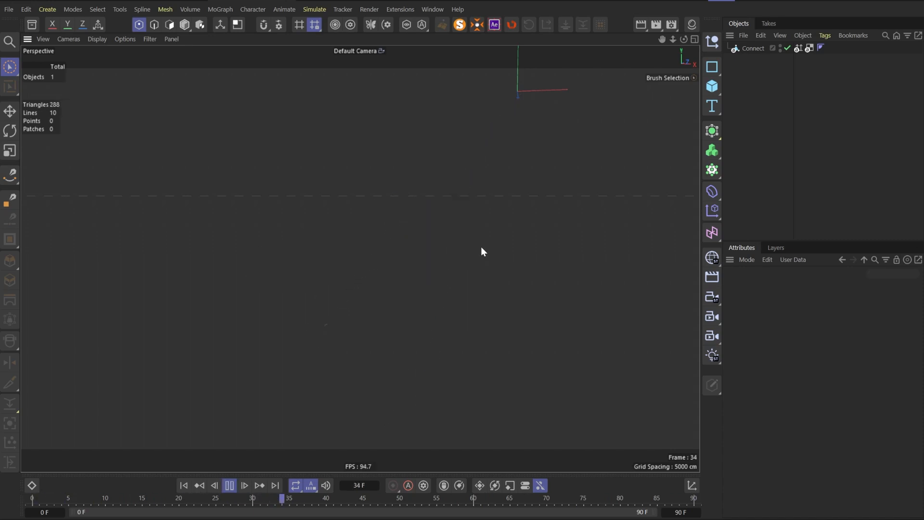
pyautogui.click(230, 486)
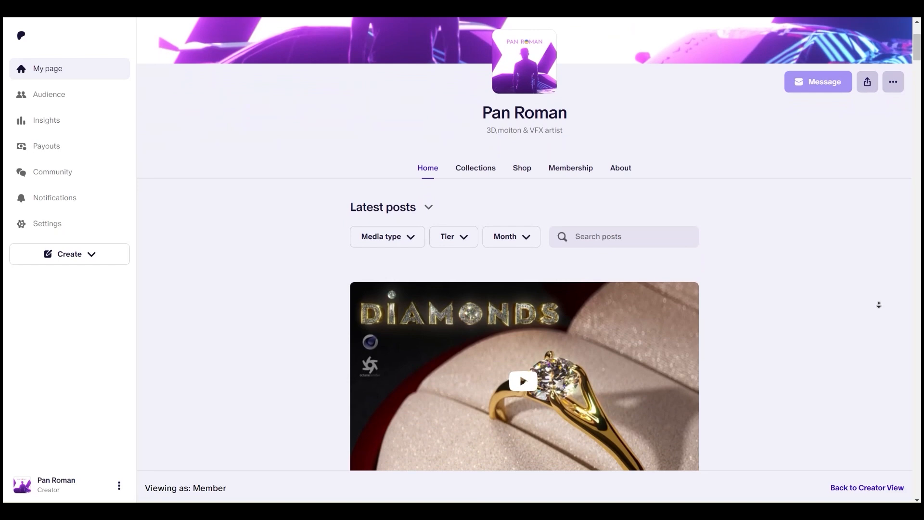
pyautogui.scroll(-3)
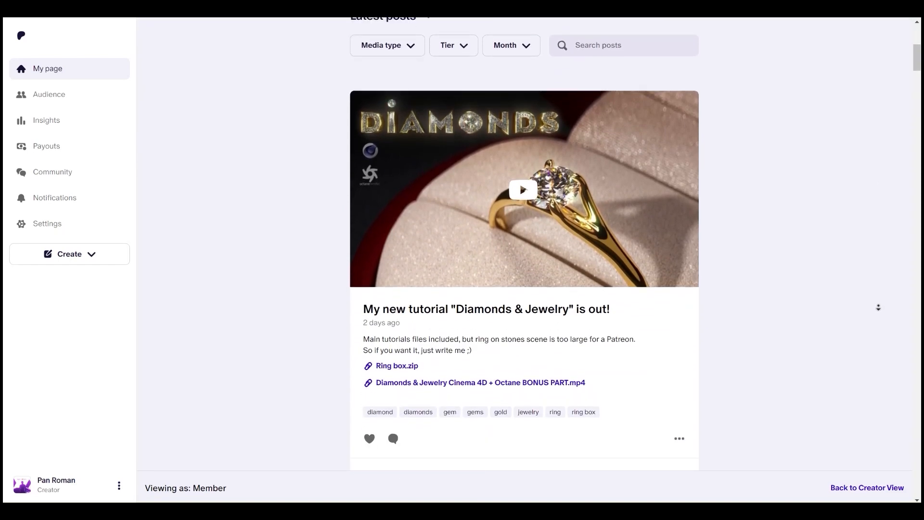
pyautogui.scroll(-3)
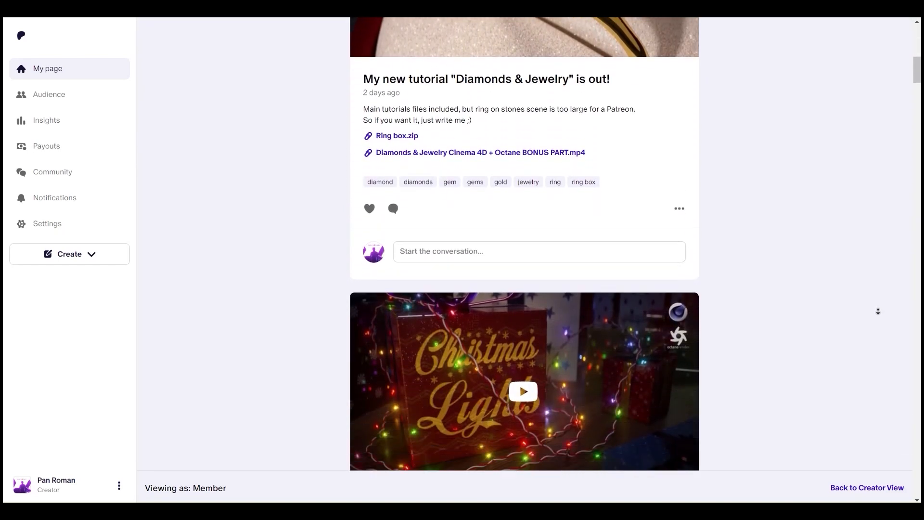
pyautogui.scroll(-3)
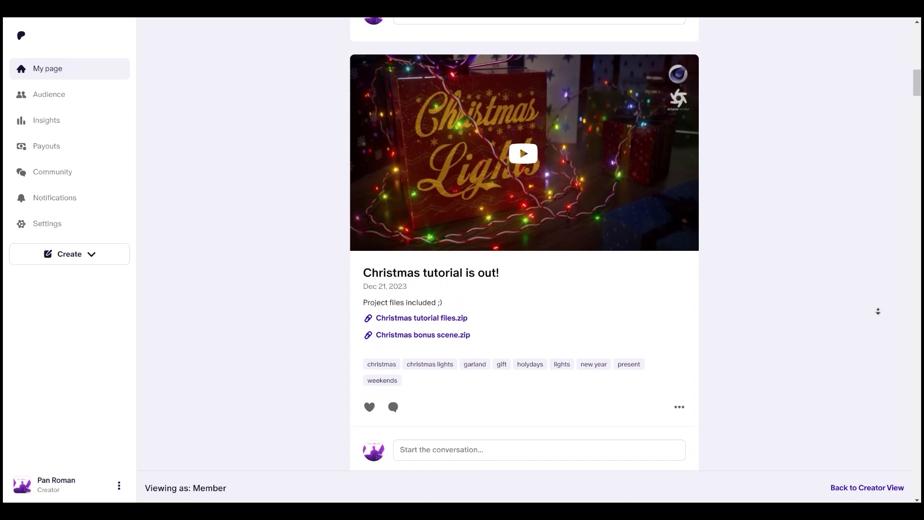
pyautogui.scroll(-3)
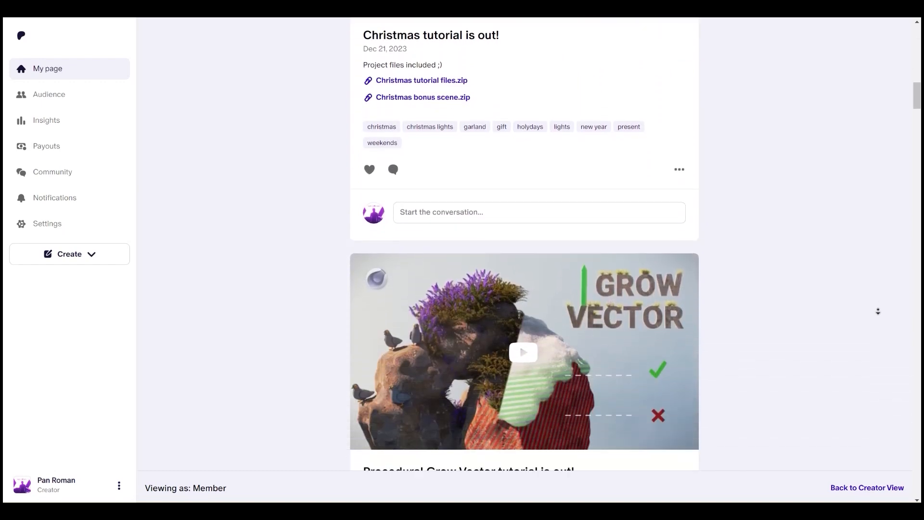
pyautogui.scroll(-3)
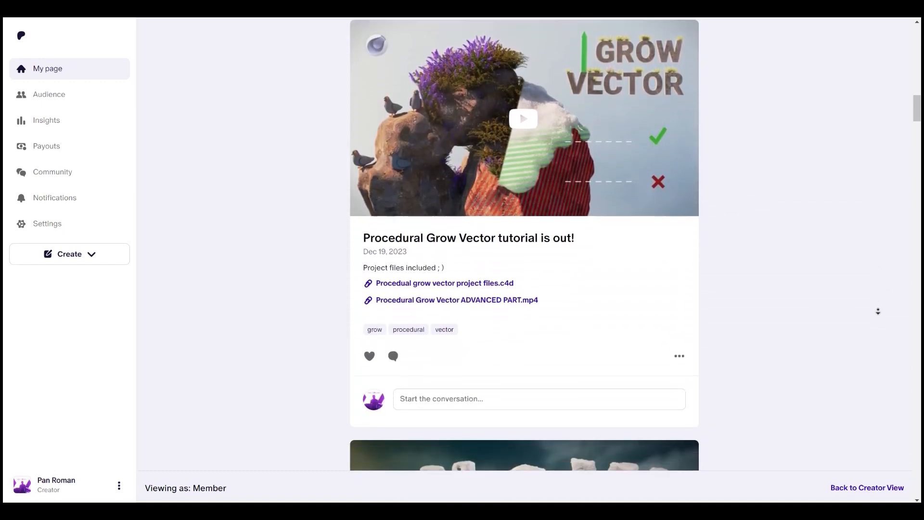
pyautogui.scroll(-3)
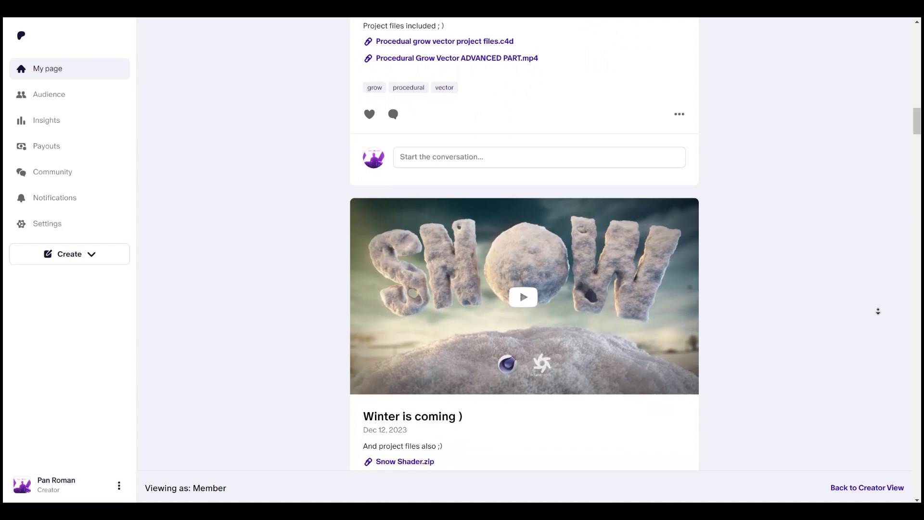
pyautogui.scroll(-3)
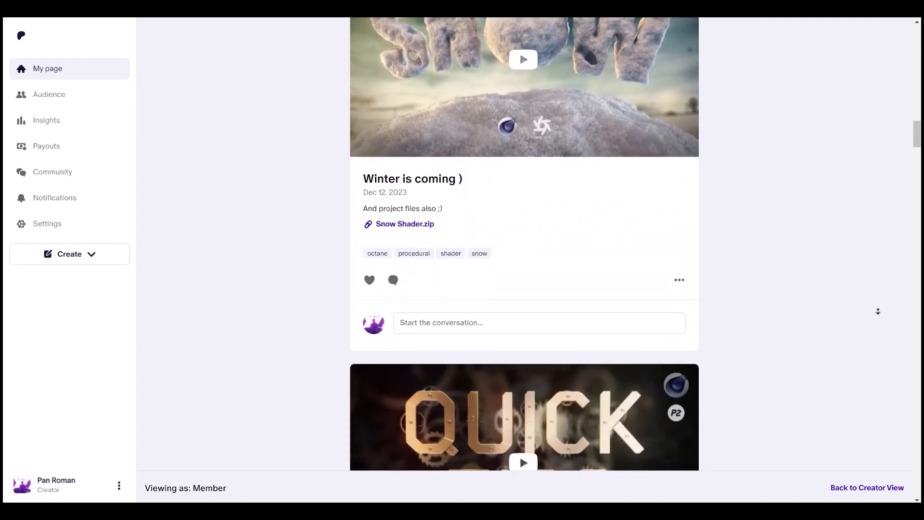
pyautogui.scroll(-3)
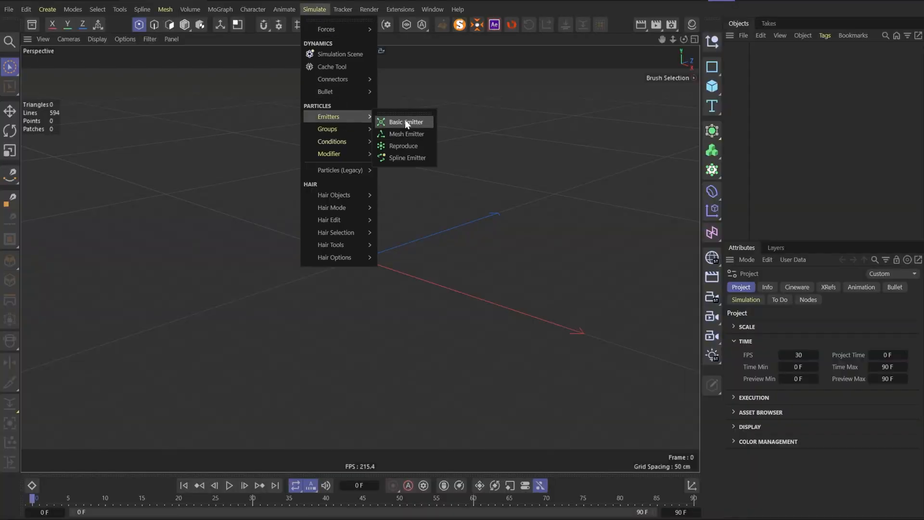
pyautogui.click(405, 123)
pyautogui.write('Targ')
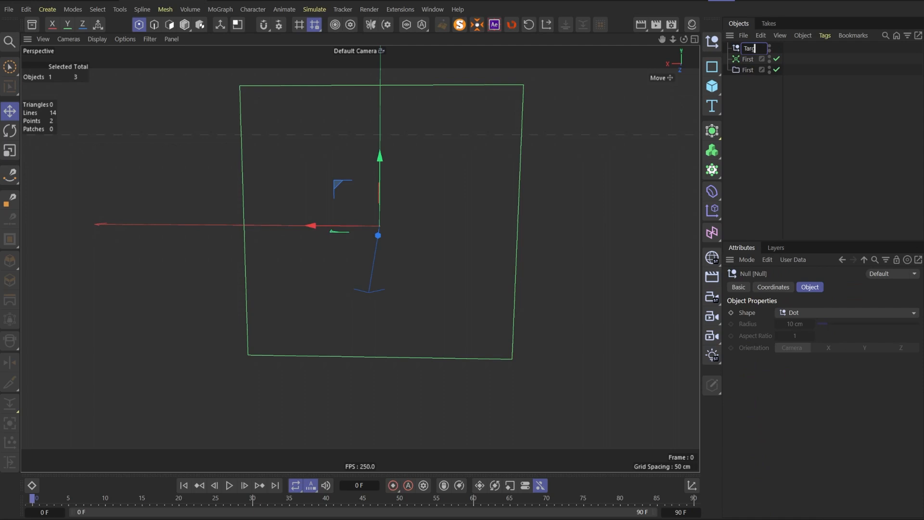
# Step: Give the Target null a visible display shape and a custom display colour
pyautogui.click(845, 312)
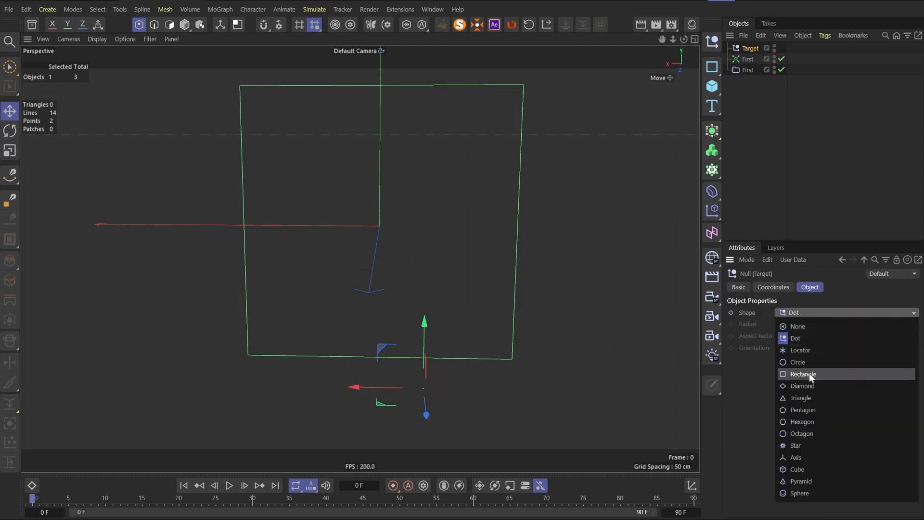
pyautogui.click(796, 361)
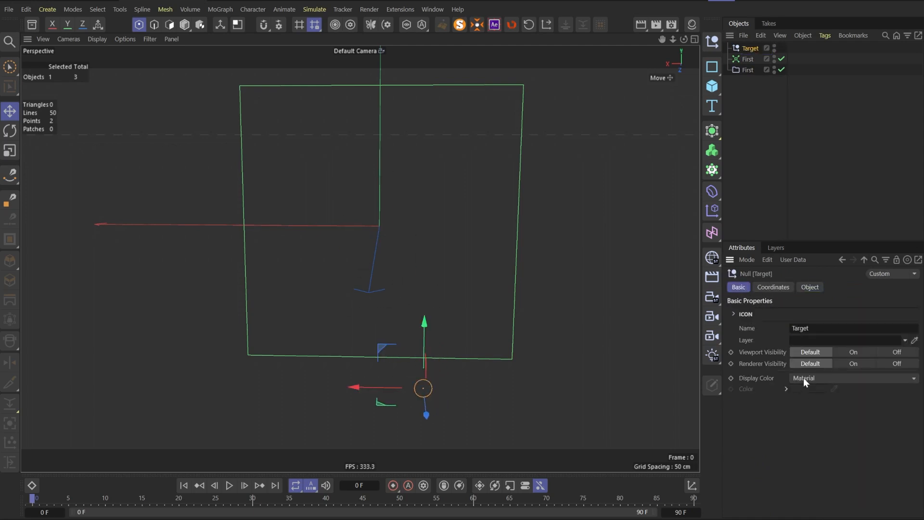
pyautogui.click(852, 377)
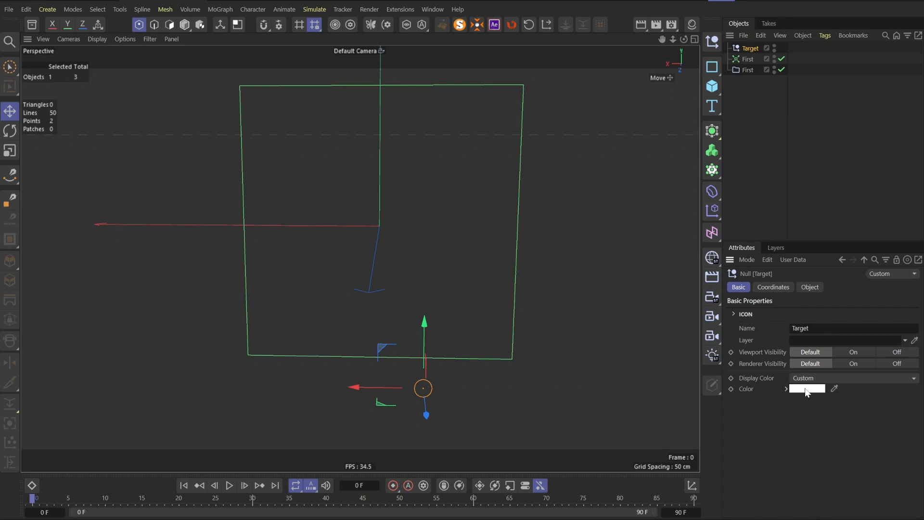
# Step: Aim the First emitter's velocity at the Target null at 300 cm speed and adjust the emission count
pyautogui.click(808, 388)
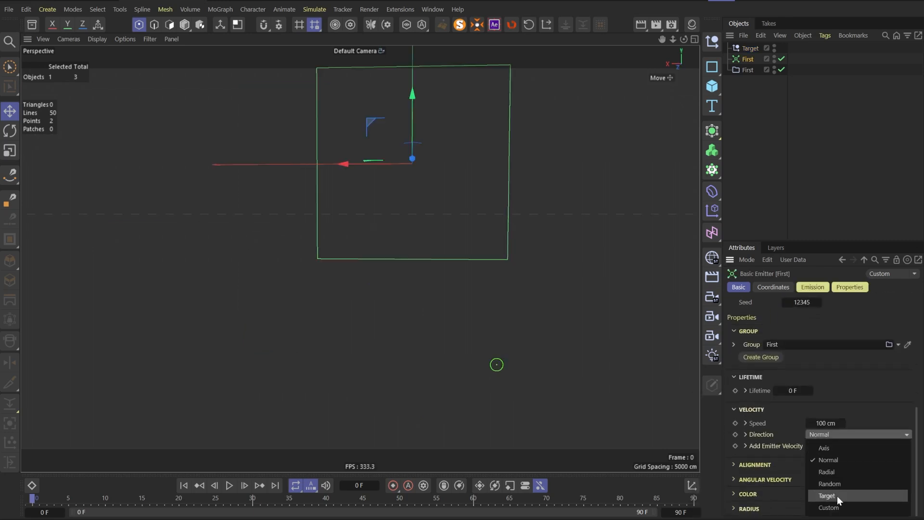
pyautogui.click(828, 496)
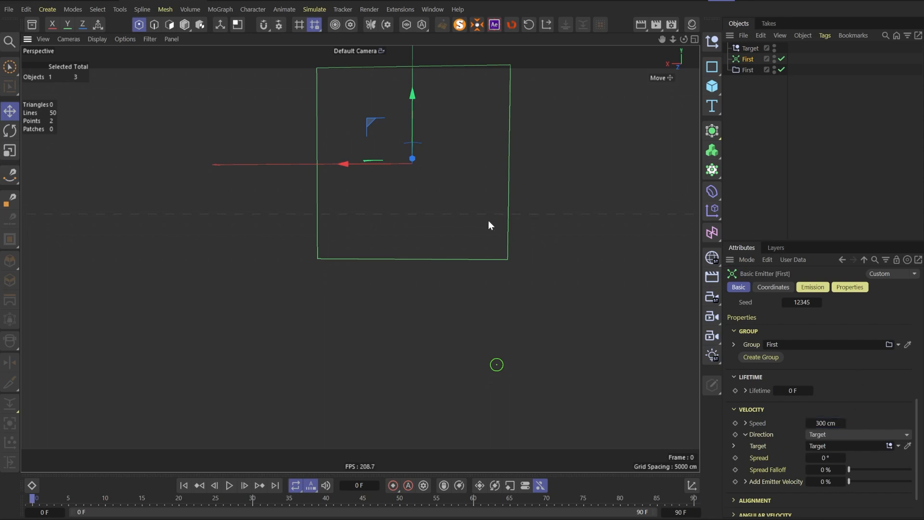
pyautogui.click(812, 287)
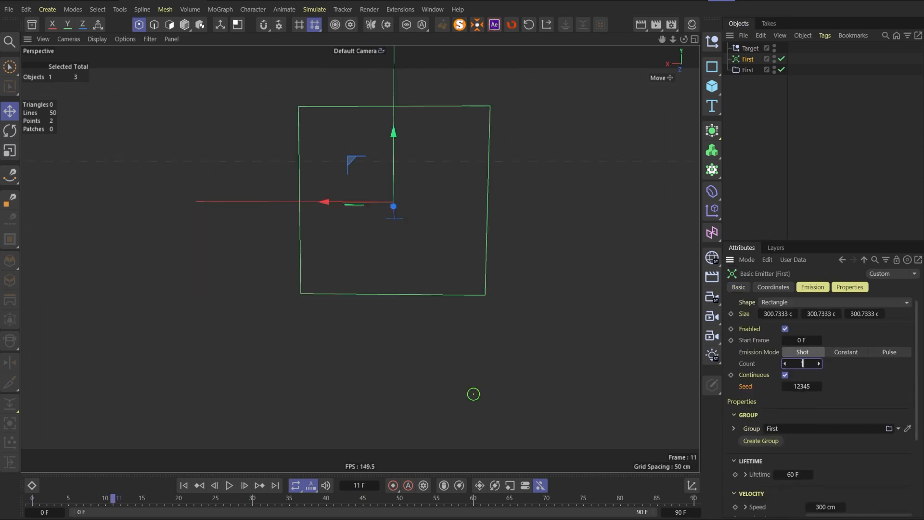
pyautogui.click(313, 9)
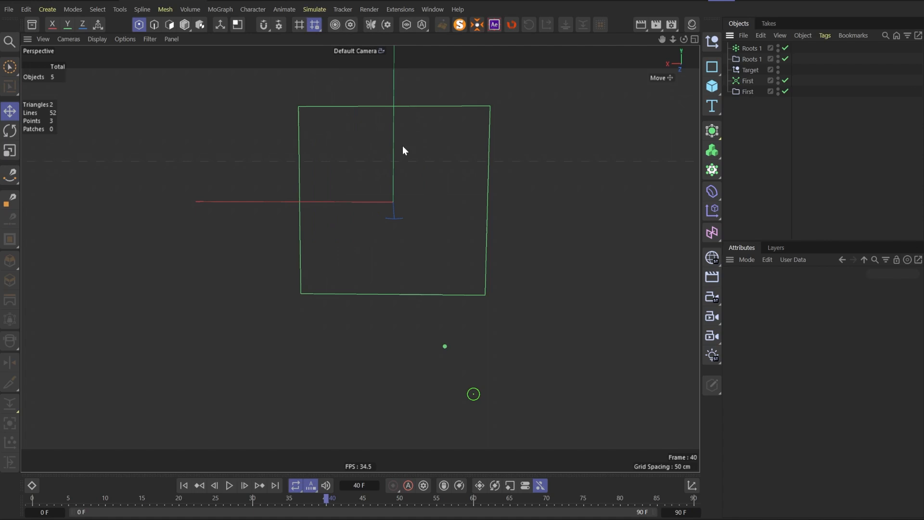
# Step: Set the Condition to Property Age, Greater Than, Value 10 F with Reproduce nested under it
pyautogui.click(849, 364)
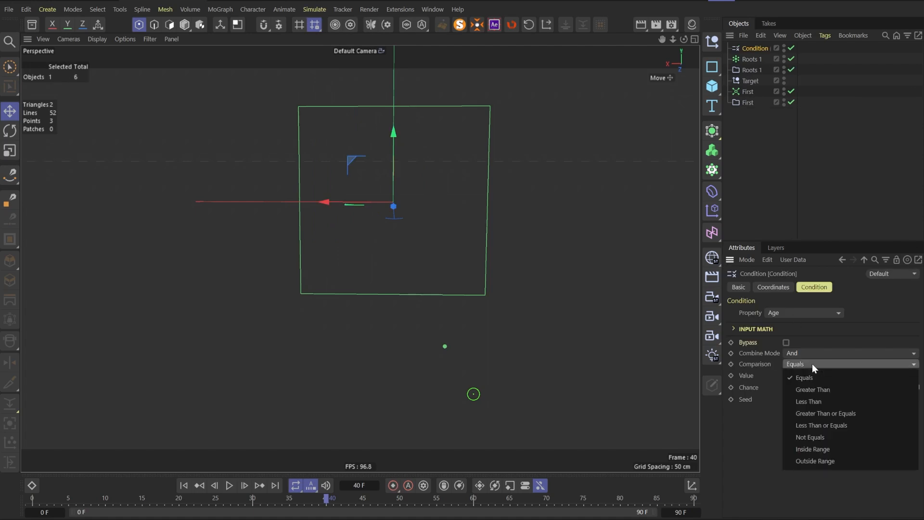
pyautogui.moveTo(825, 388)
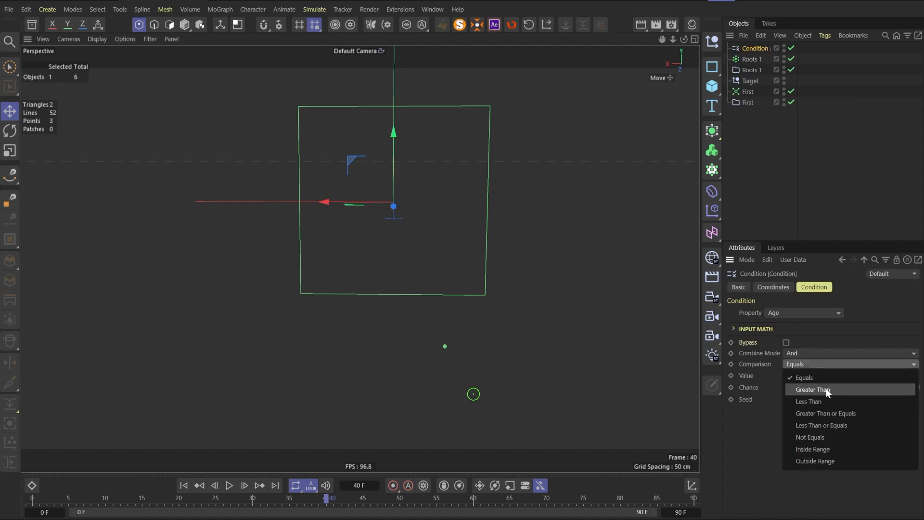
pyautogui.click(815, 390)
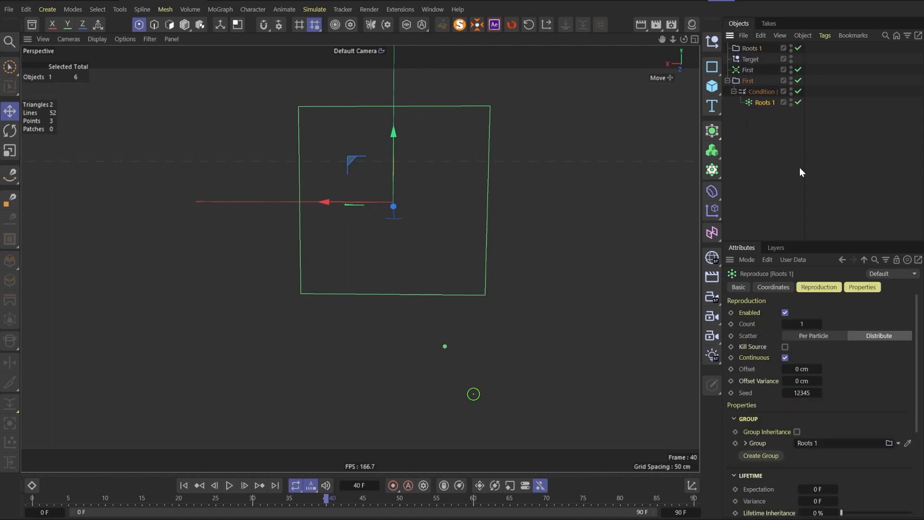
pyautogui.click(761, 92)
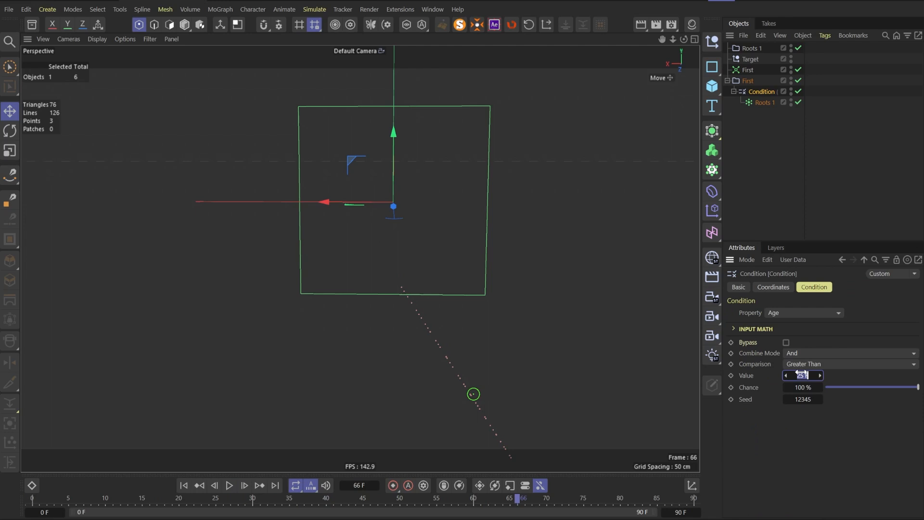
pyautogui.click(229, 485)
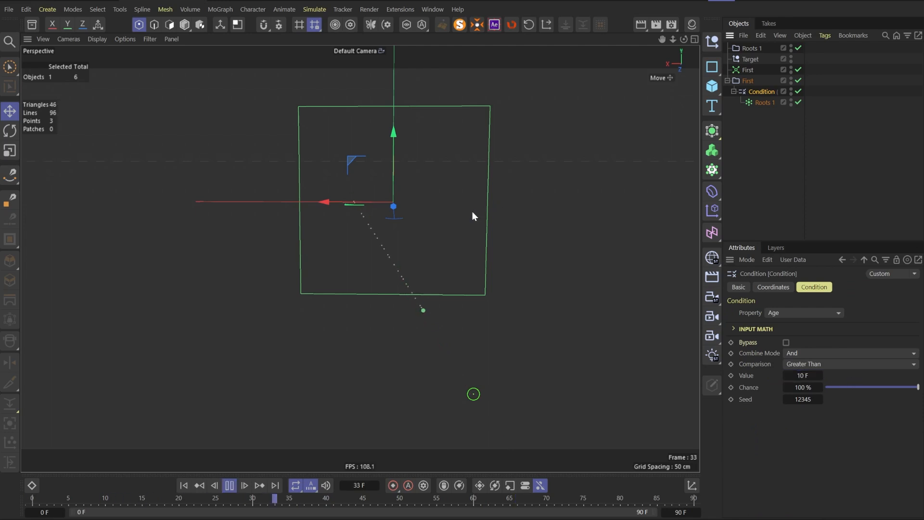
# Step: Aim the Roots 1 reproduced particles at the Target and play the simulation to preview
pyautogui.click(854, 449)
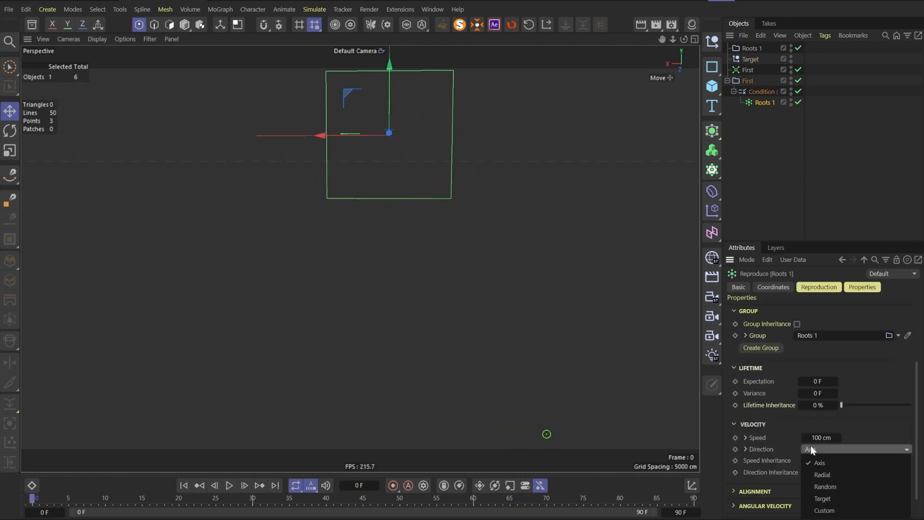
pyautogui.click(821, 498)
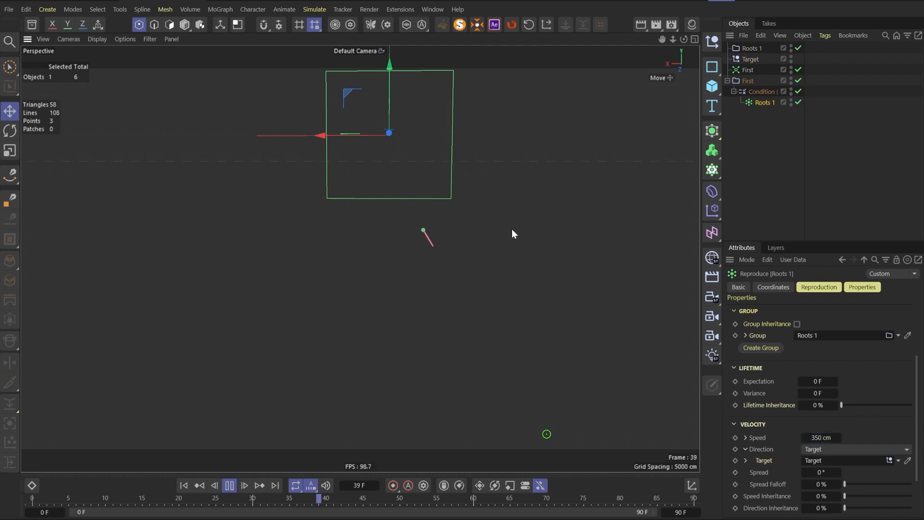
pyautogui.click(761, 92)
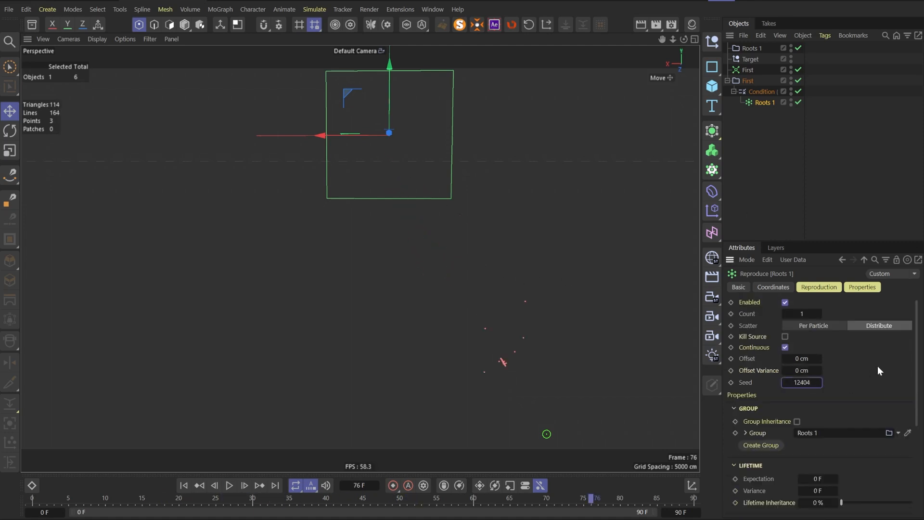
pyautogui.click(229, 486)
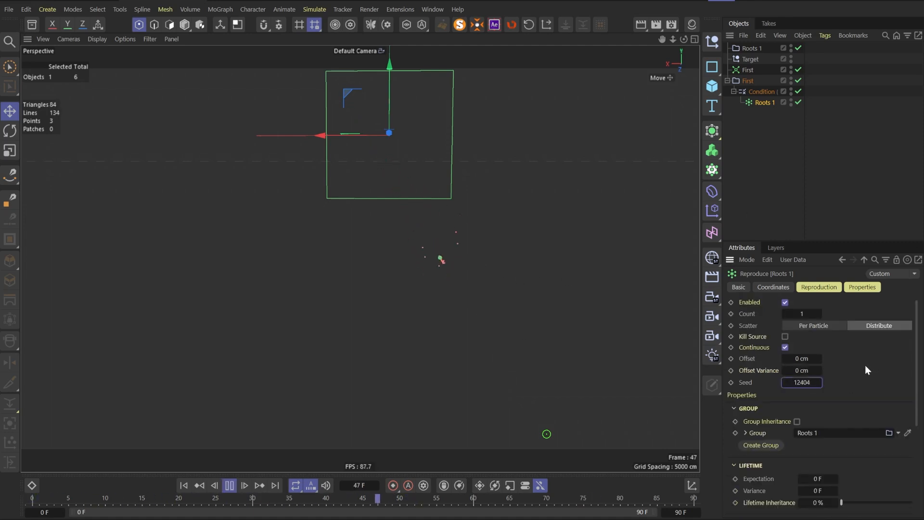
# Step: Add a Reproduce emitter named Root 1 trace with 0 cm speed and play to see the trails
pyautogui.click(314, 8)
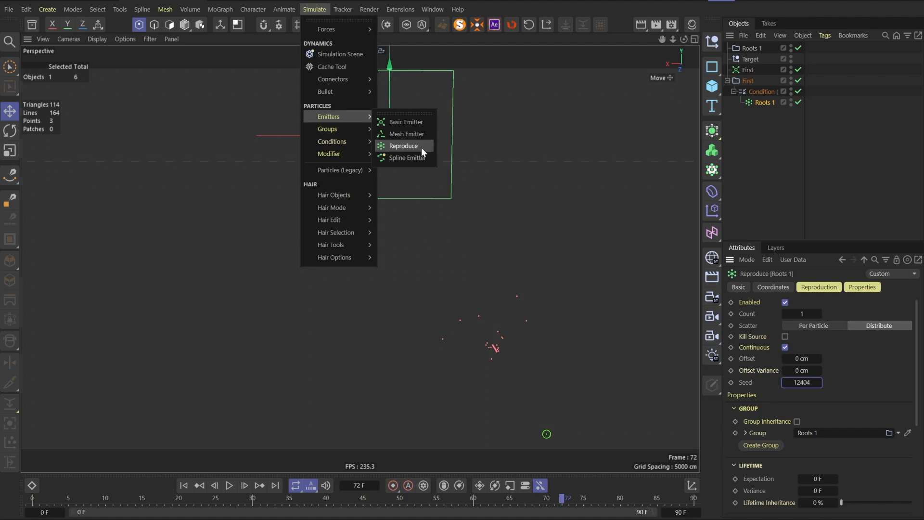
pyautogui.click(403, 145)
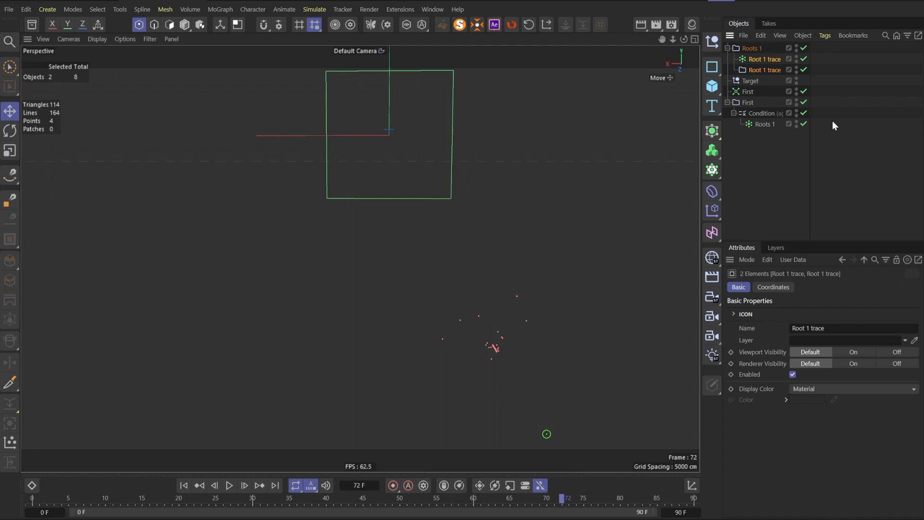
pyautogui.click(764, 69)
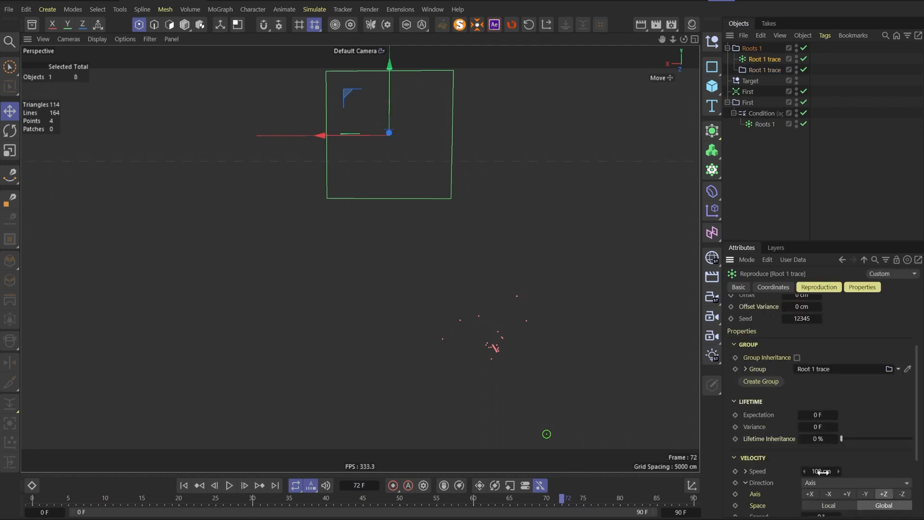
pyautogui.click(229, 485)
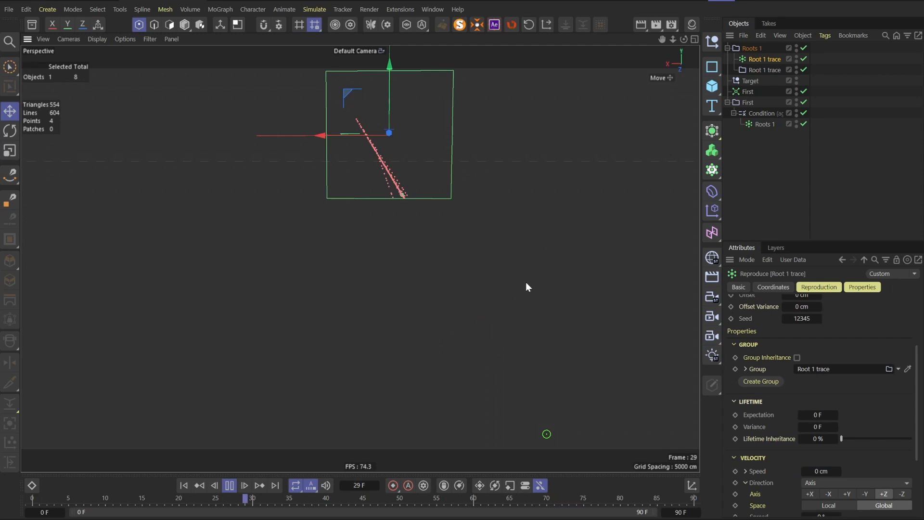
# Step: Add a Turbulence force at 50 cm strength to the Roots 1 group and play to see trails waver
pyautogui.click(314, 9)
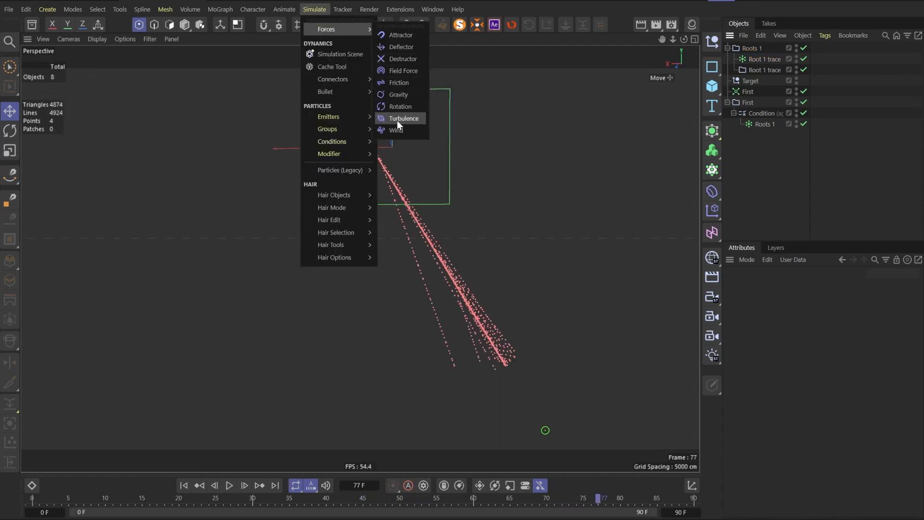
pyautogui.click(403, 118)
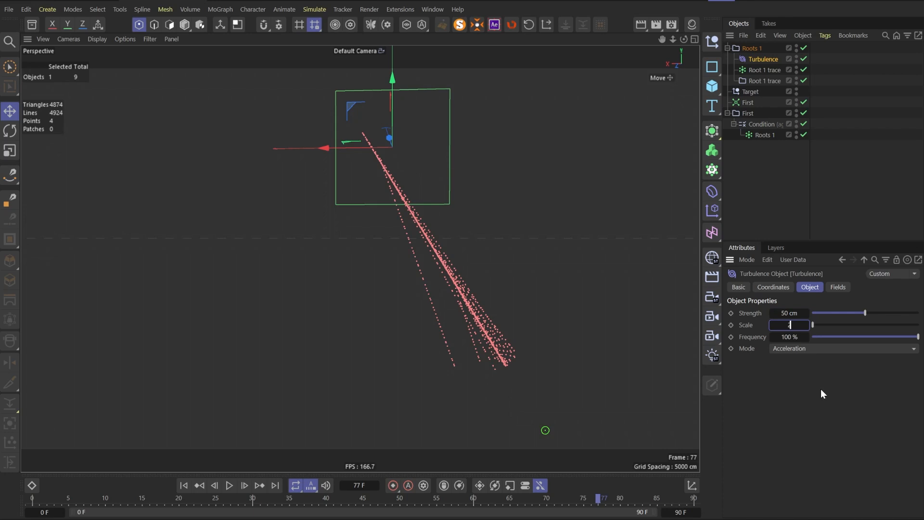
pyautogui.click(229, 485)
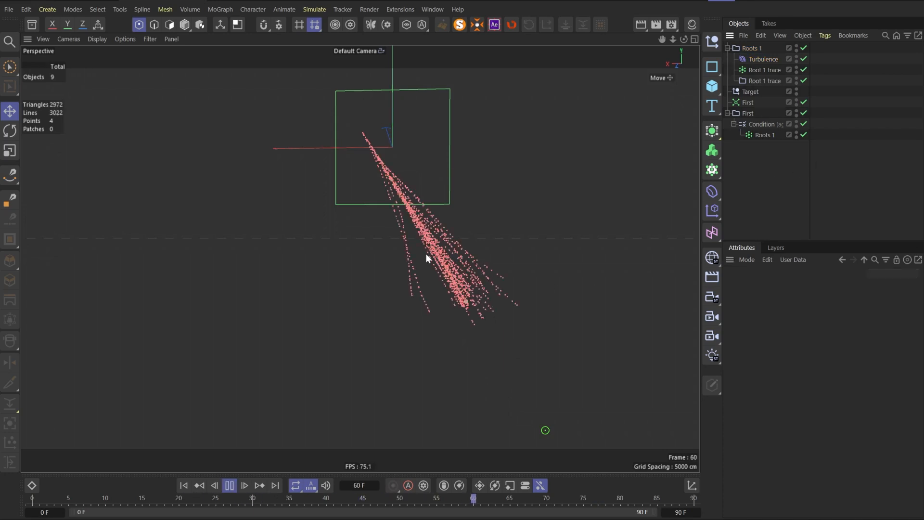
pyautogui.click(761, 124)
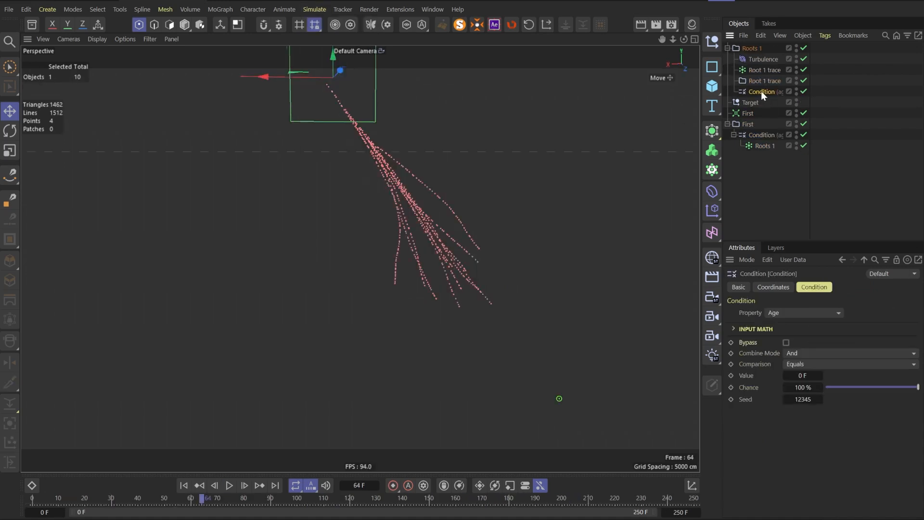
# Step: Set the new age Condition's comparison and nest Turbulence.1 at 25 cm strength, 5% scale under it
pyautogui.click(849, 364)
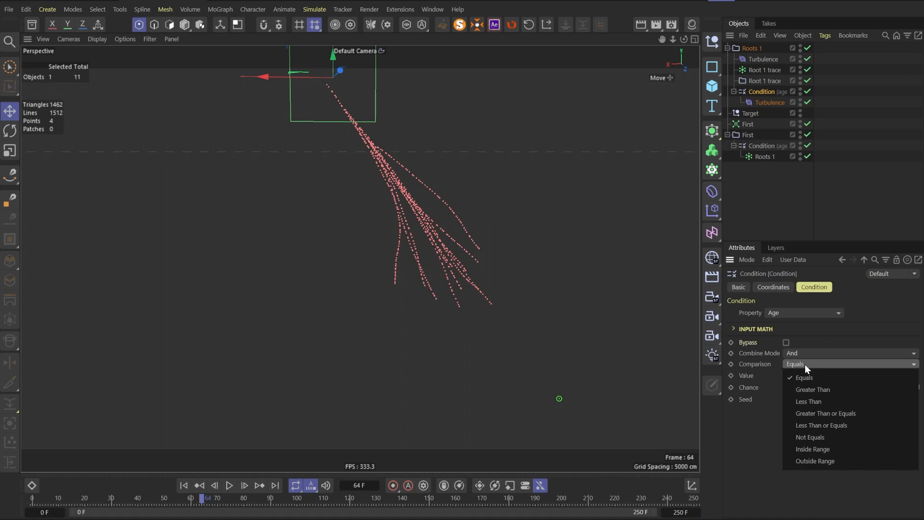
pyautogui.click(812, 389)
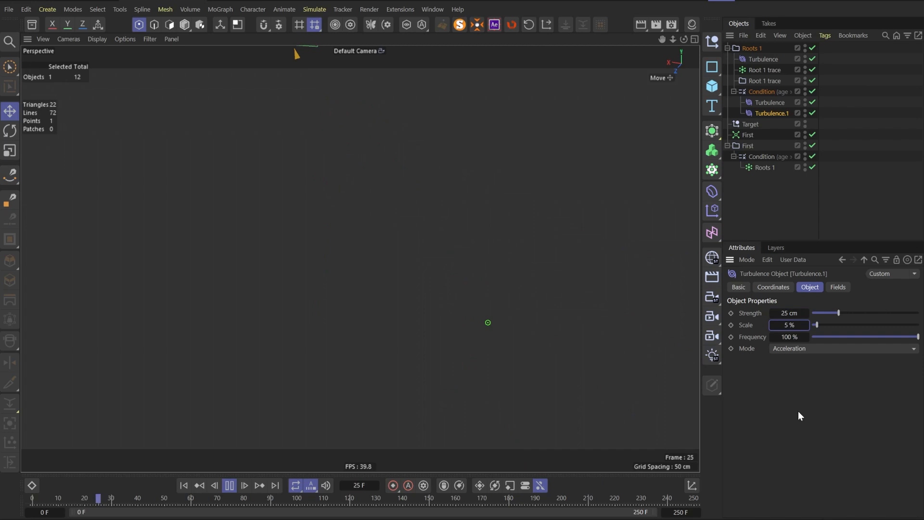
pyautogui.click(243, 485)
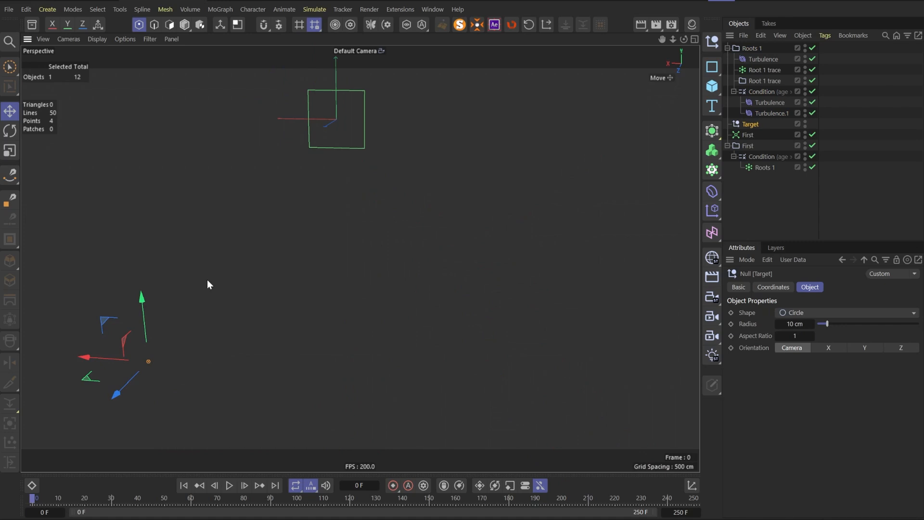
# Step: Play the simulation from frame 0 to preview the branching trails
pyautogui.click(230, 485)
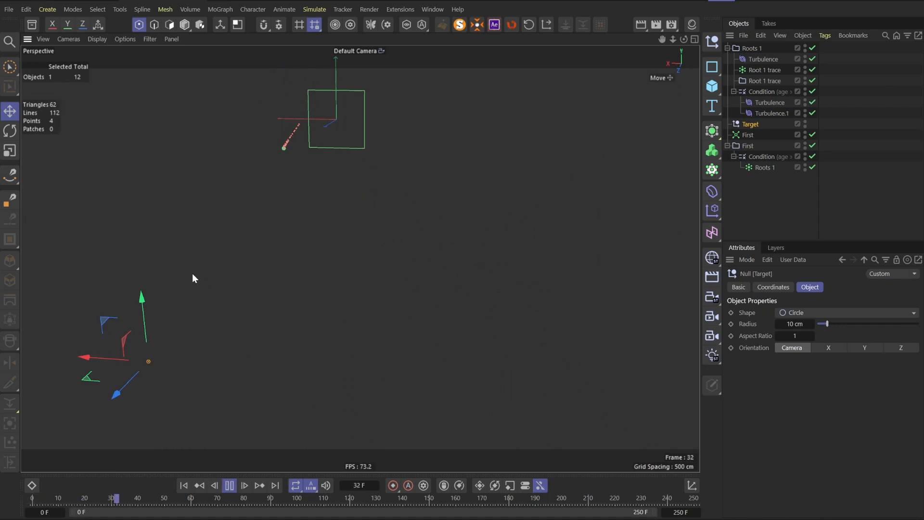
pyautogui.click(229, 485)
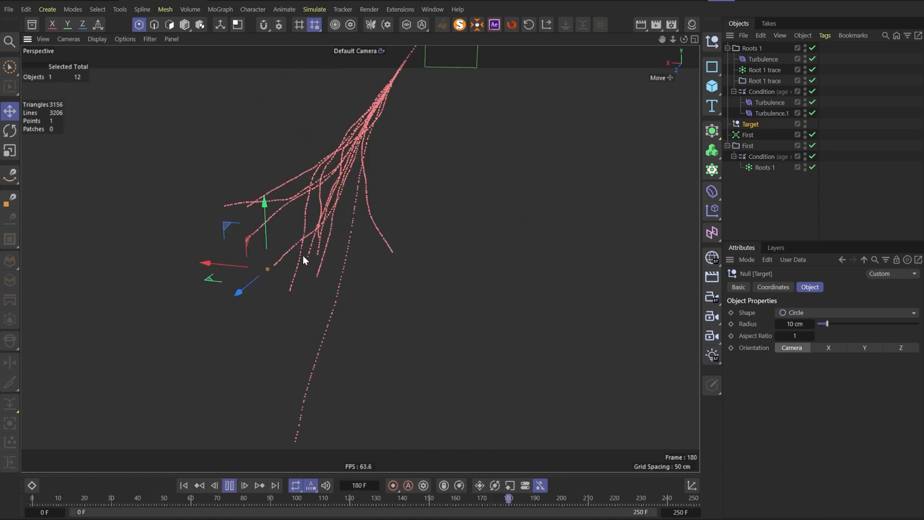
pyautogui.click(229, 485)
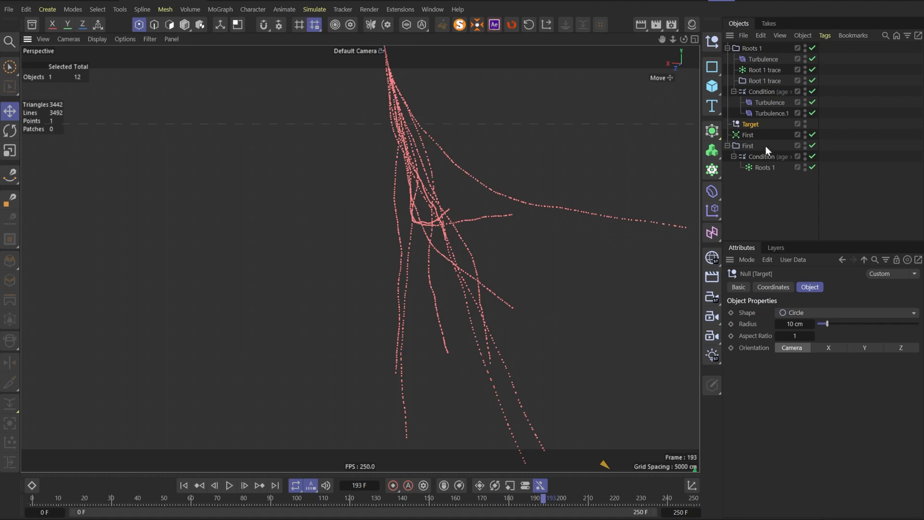
# Step: Set Roots 1 lifetime Expectation to 150 F and Variance to 20 F
pyautogui.click(765, 166)
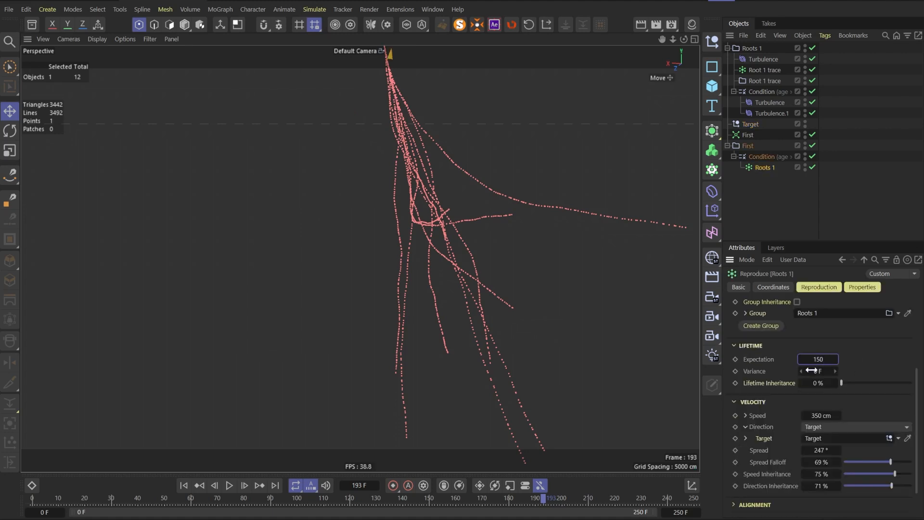
pyautogui.write('20')
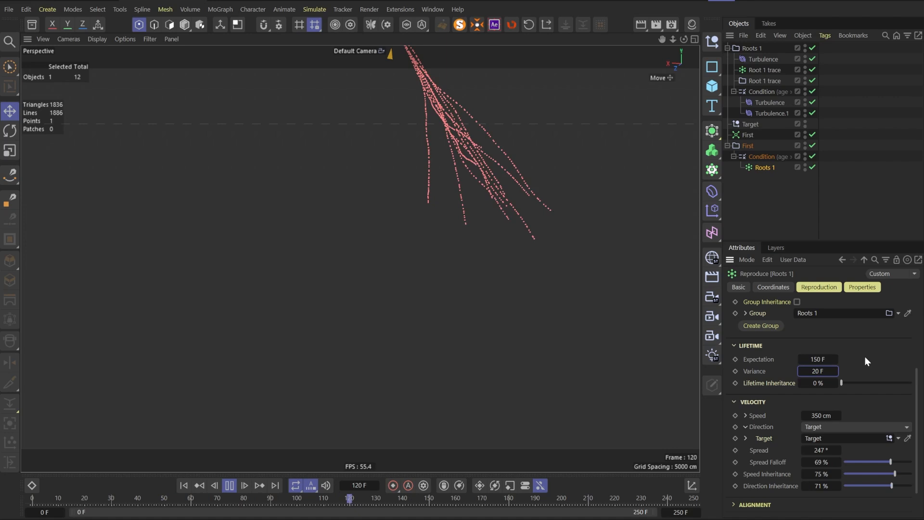
pyautogui.click(314, 9)
pyautogui.write('Roots 2')
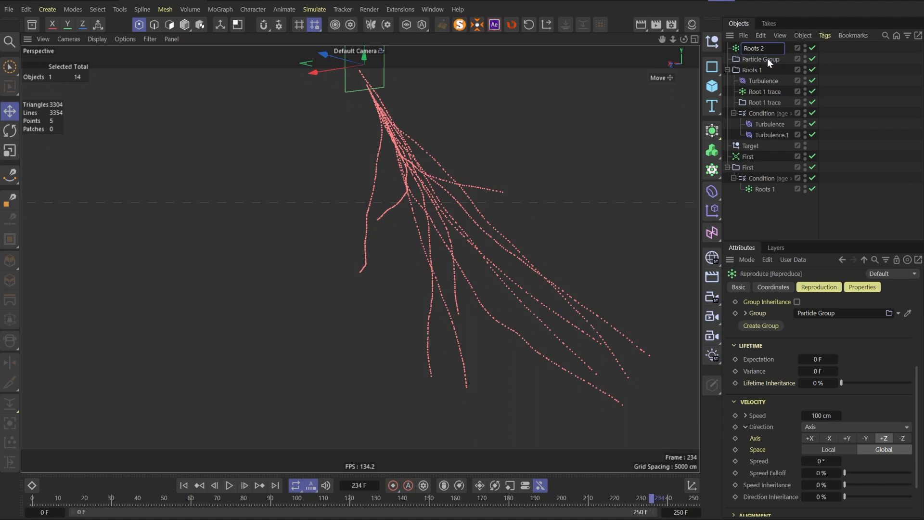
# Step: Add Roots 2 reproduce emitter under an Age Greater Than 80 F Condition inside the Roots 1 group
pyautogui.click(314, 9)
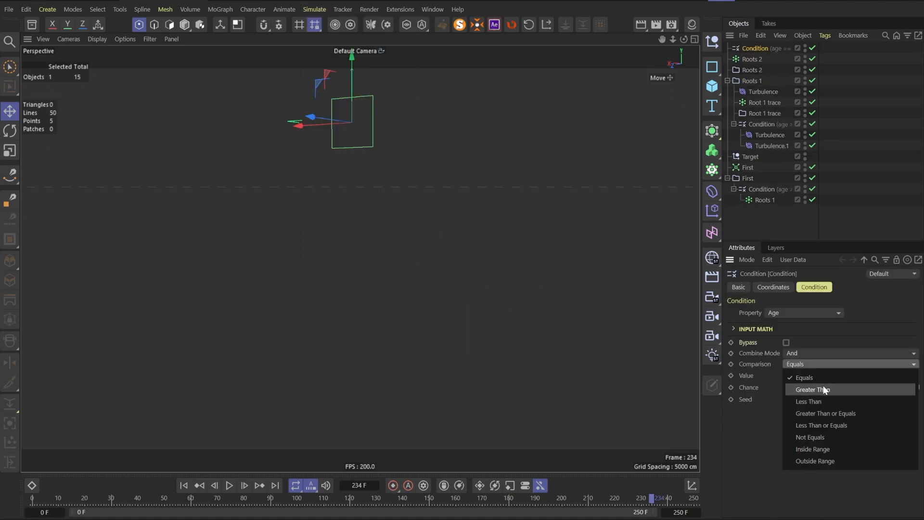
pyautogui.click(815, 388)
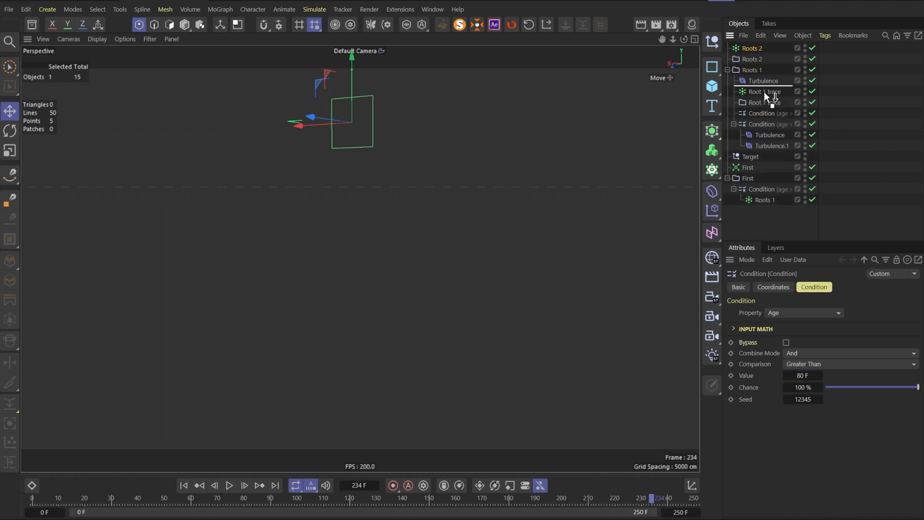
pyautogui.click(765, 113)
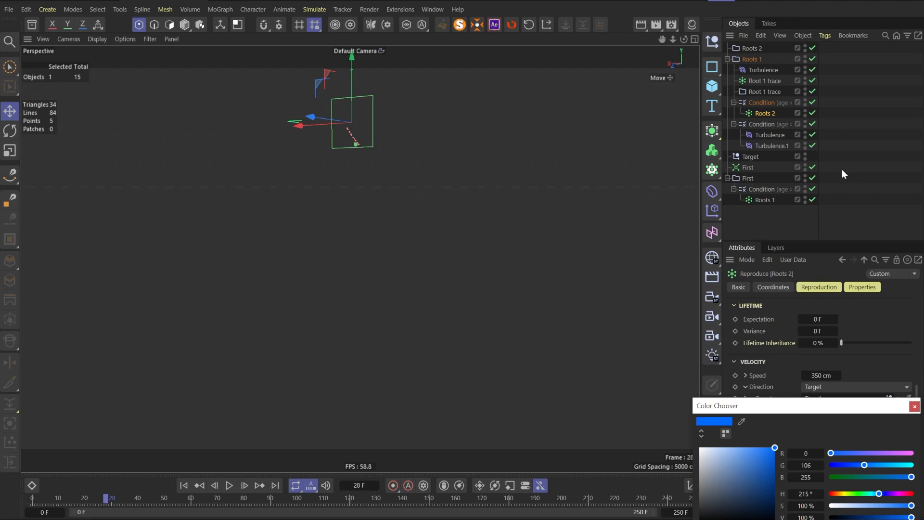
# Step: Set Roots 2 spread to 90°, colour its particles blue and play to preview the branches
pyautogui.click(229, 485)
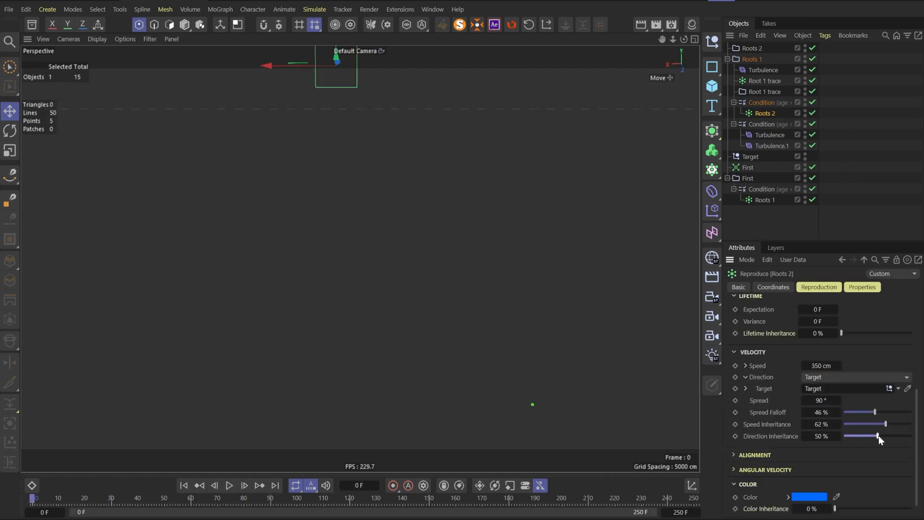
pyautogui.click(229, 485)
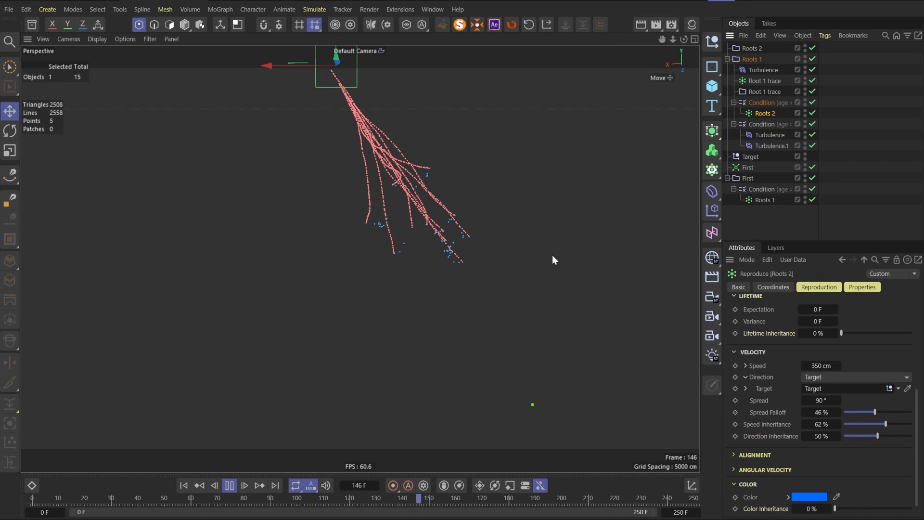
pyautogui.click(314, 9)
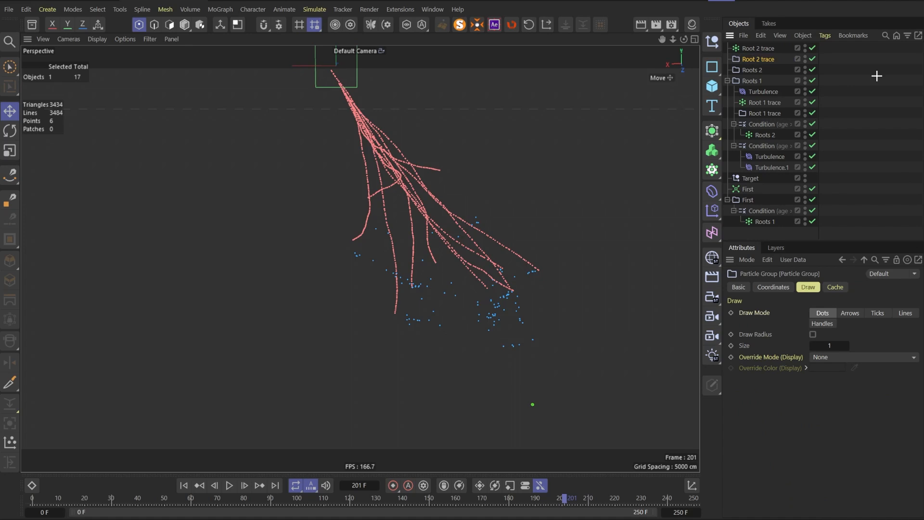
# Step: Set the Root 2 trace Reproduce tag's Reproduction Mode to Constant
pyautogui.click(760, 59)
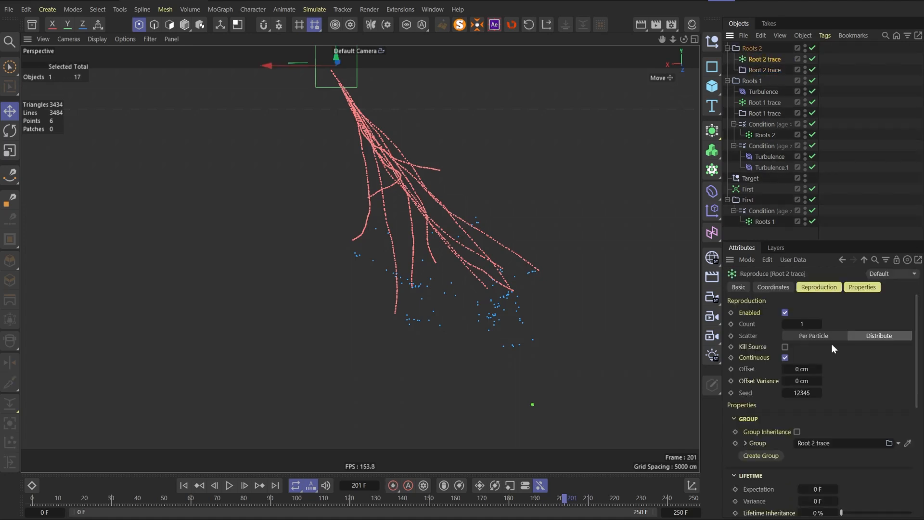
pyautogui.click(814, 335)
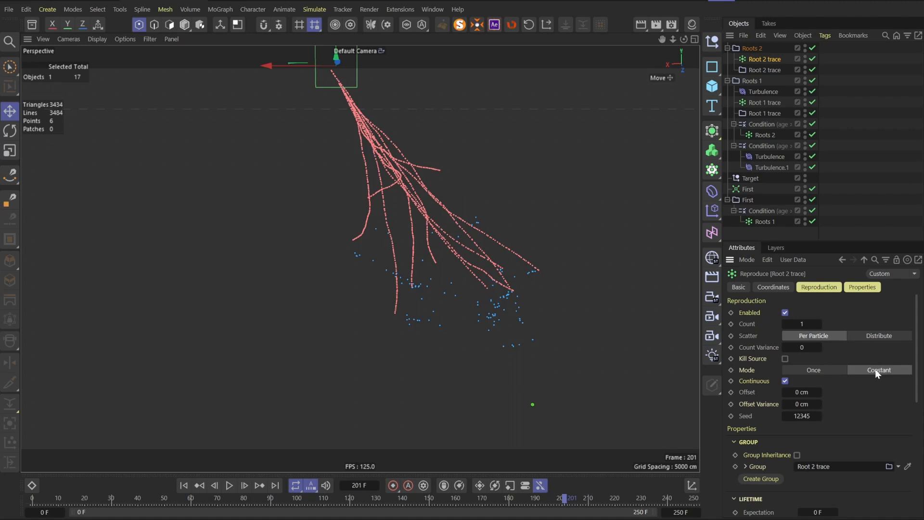
pyautogui.click(229, 485)
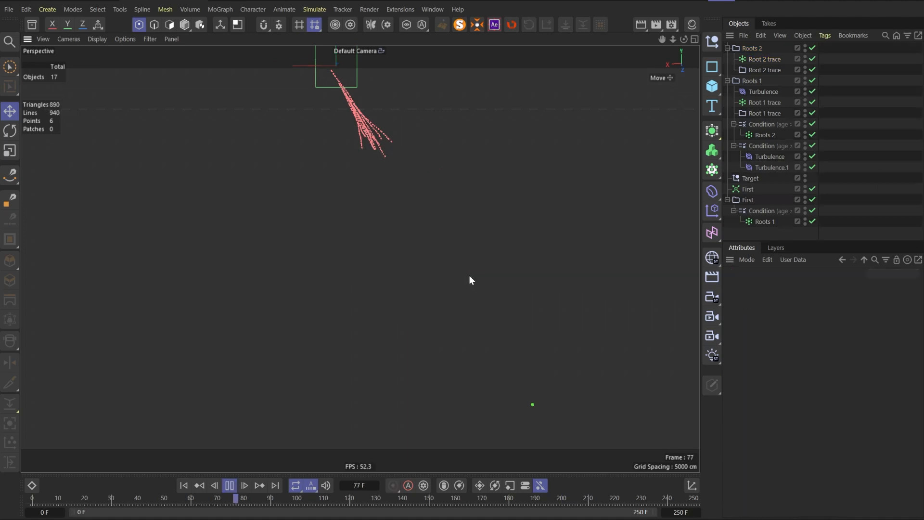
# Step: Play the timeline to preview blue branches sprouting along the red strike
pyautogui.click(243, 486)
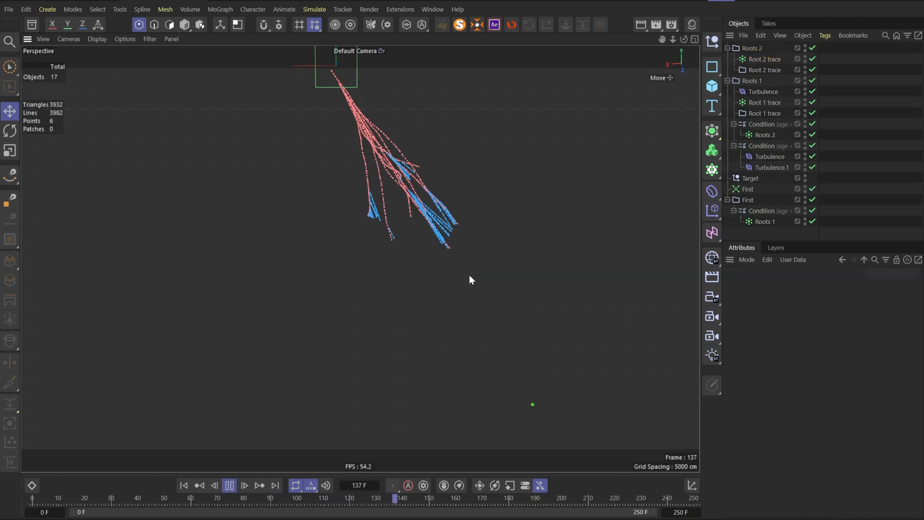
pyautogui.click(229, 485)
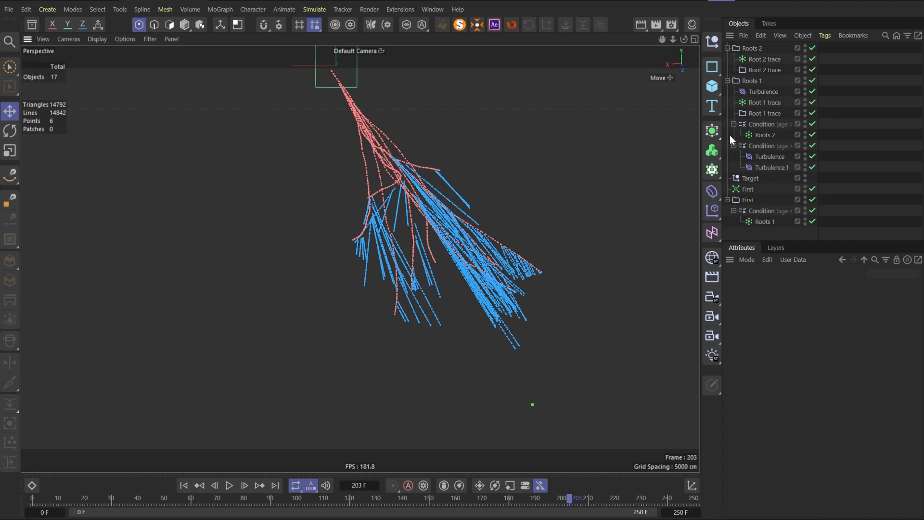
pyautogui.click(760, 124)
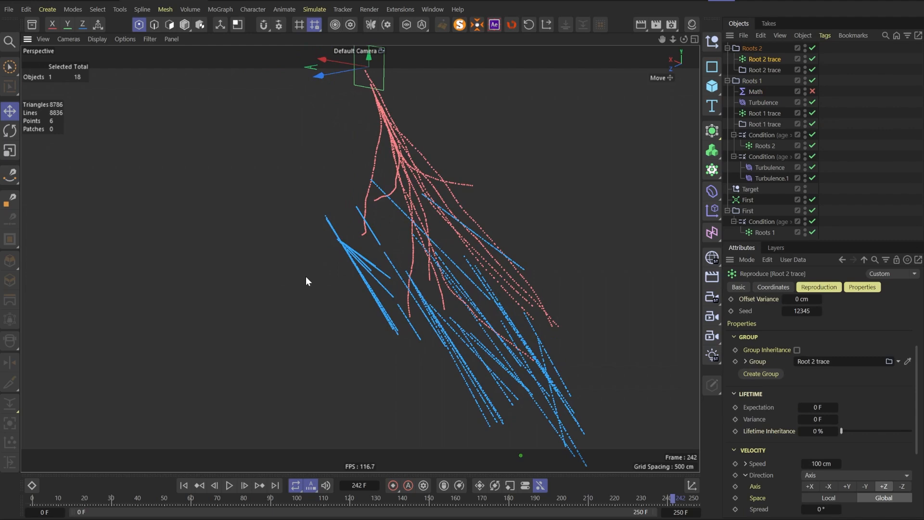
pyautogui.click(314, 8)
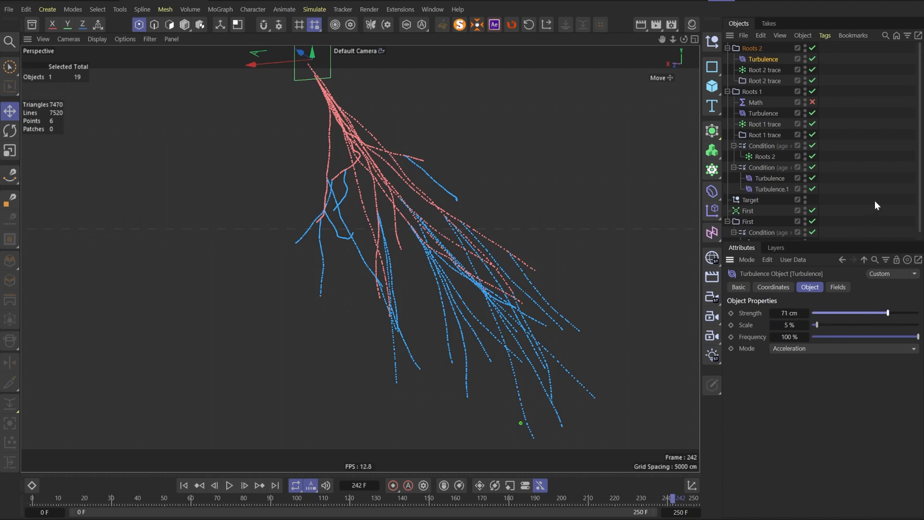
# Step: Add a Turbulence modifier under Roots 2 at 40 cm strength and replay over a 350-frame timeline
pyautogui.click(229, 485)
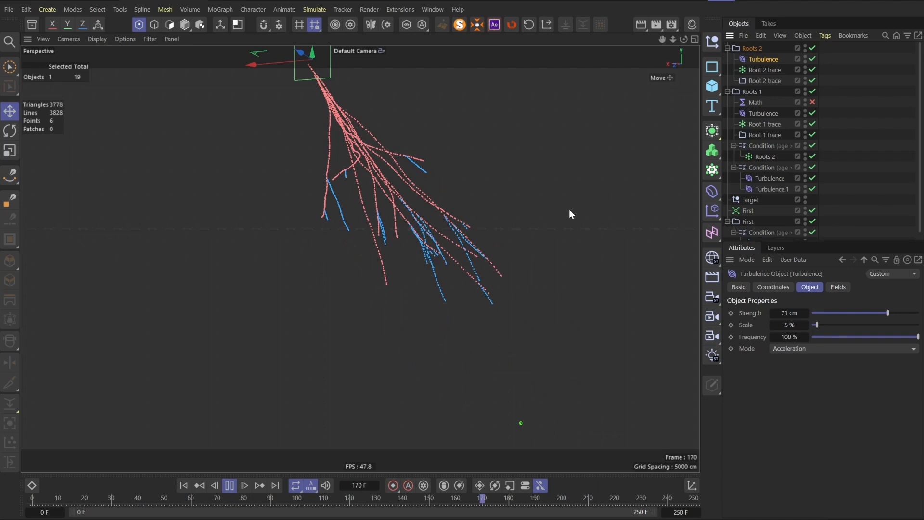
pyautogui.click(244, 486)
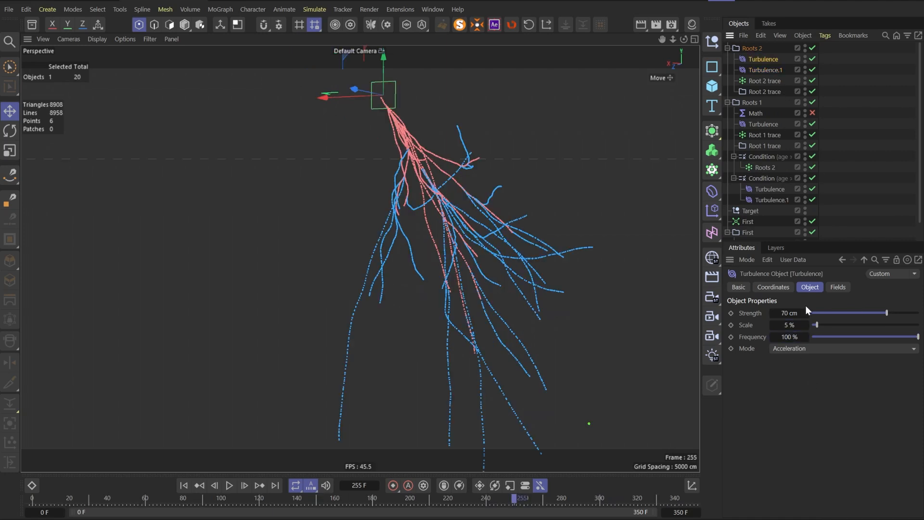
pyautogui.tripleClick(788, 312)
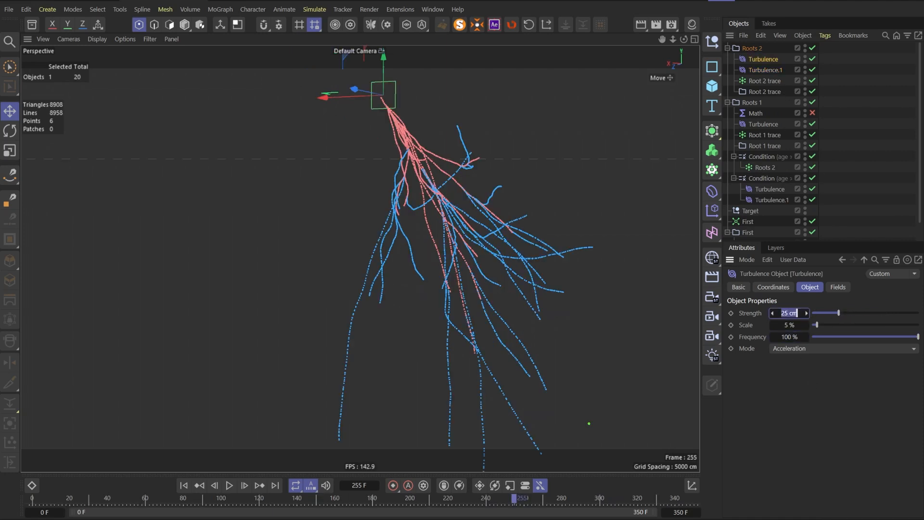
pyautogui.click(183, 485)
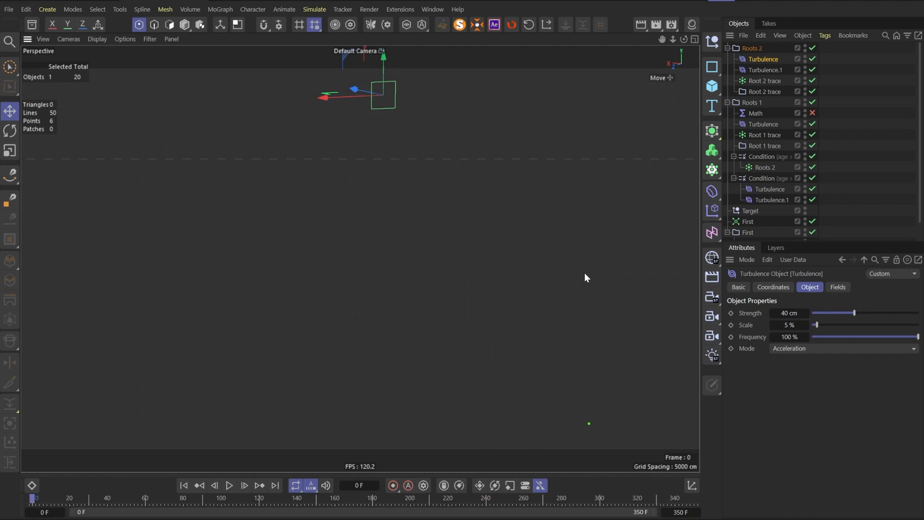
pyautogui.click(229, 486)
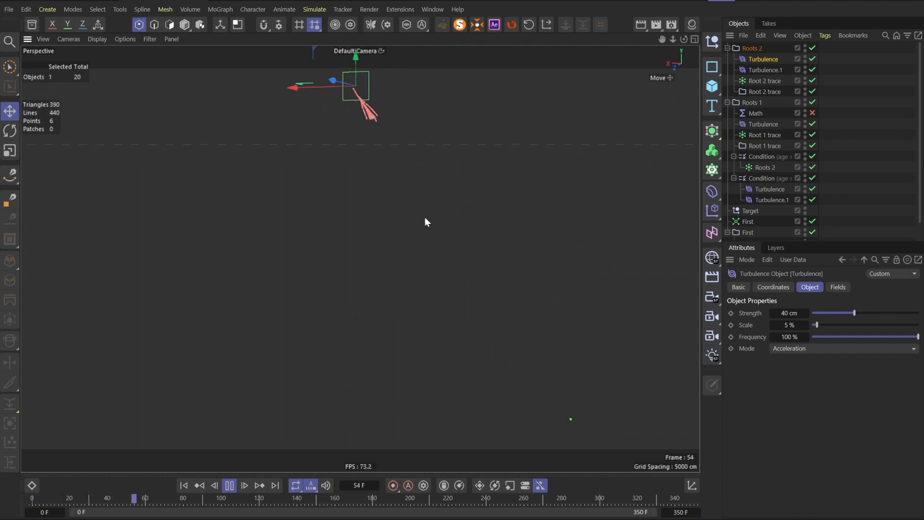
pyautogui.click(229, 485)
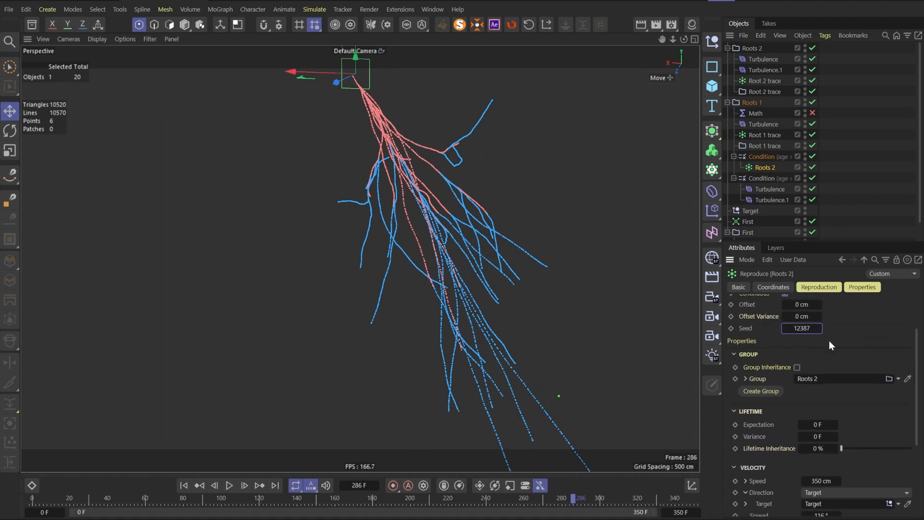
# Step: Set the Roots 2 Reproduce to seed 12387 with 52% speed and 57% direction inheritance, then preview
pyautogui.click(229, 485)
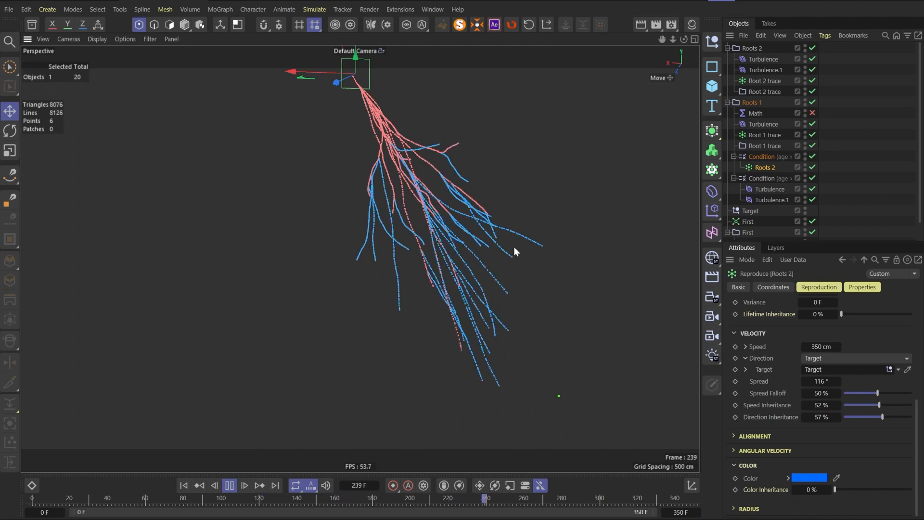
pyautogui.click(314, 9)
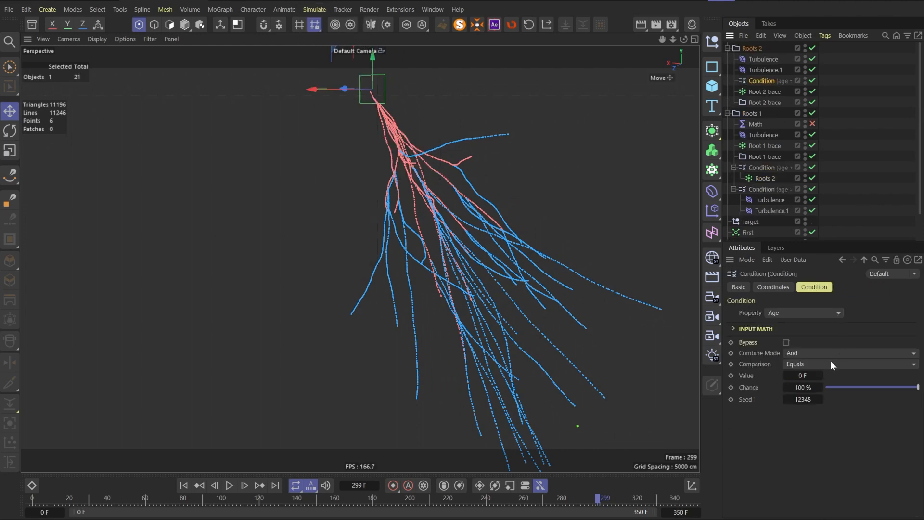
# Step: Make the Roots 2 Condition test particle Lifetime with a comparison operator
pyautogui.click(802, 312)
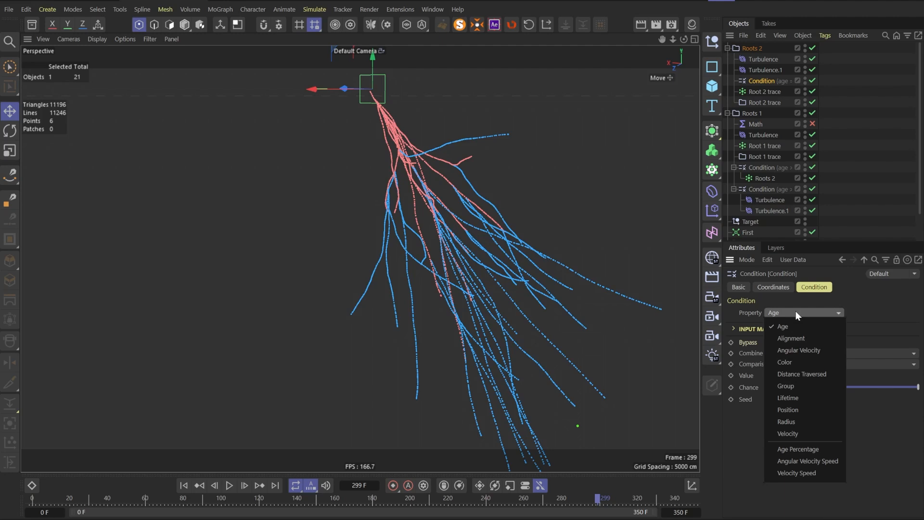
pyautogui.click(788, 398)
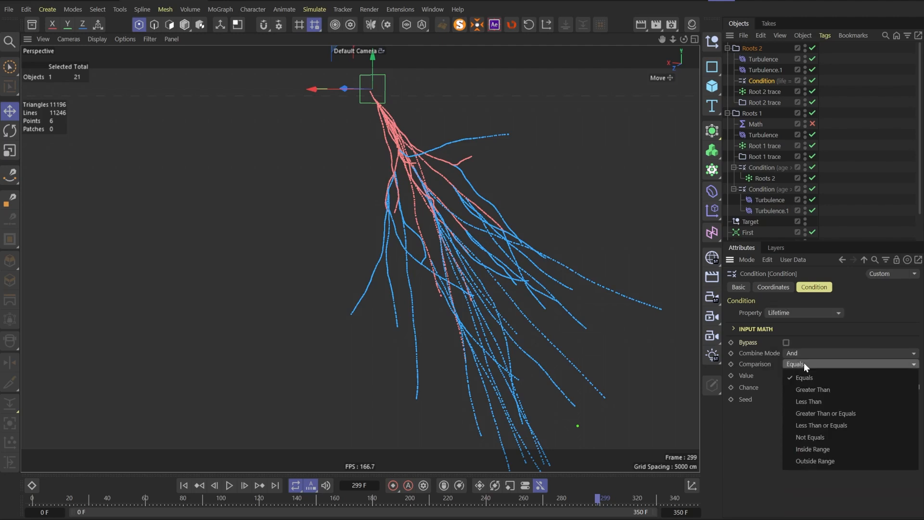
pyautogui.click(813, 389)
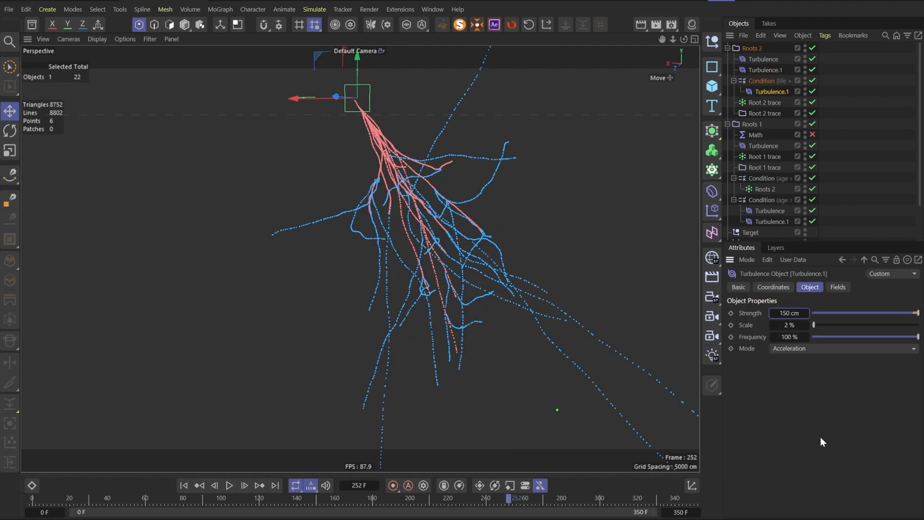
# Step: Nest Turbulence.1 at 150 cm, 2% scale under the condition and set Scatter to Distribute
pyautogui.click(229, 486)
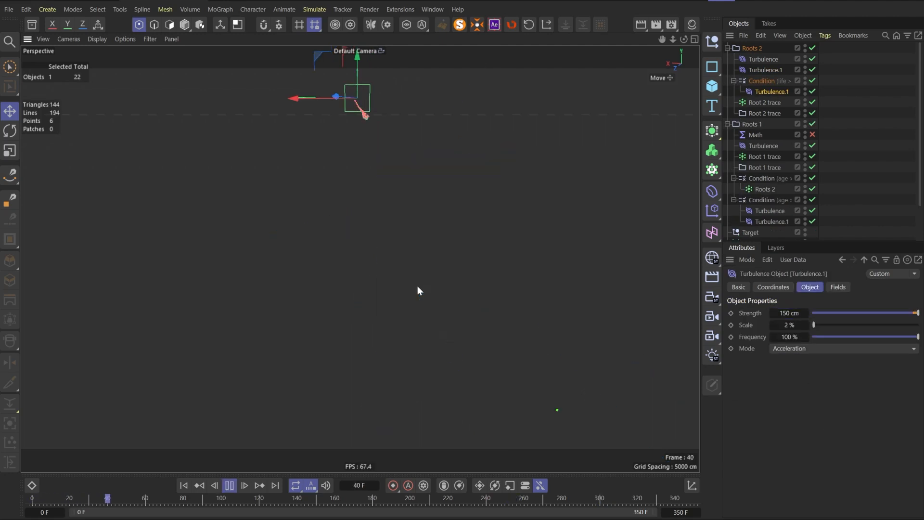
pyautogui.click(243, 485)
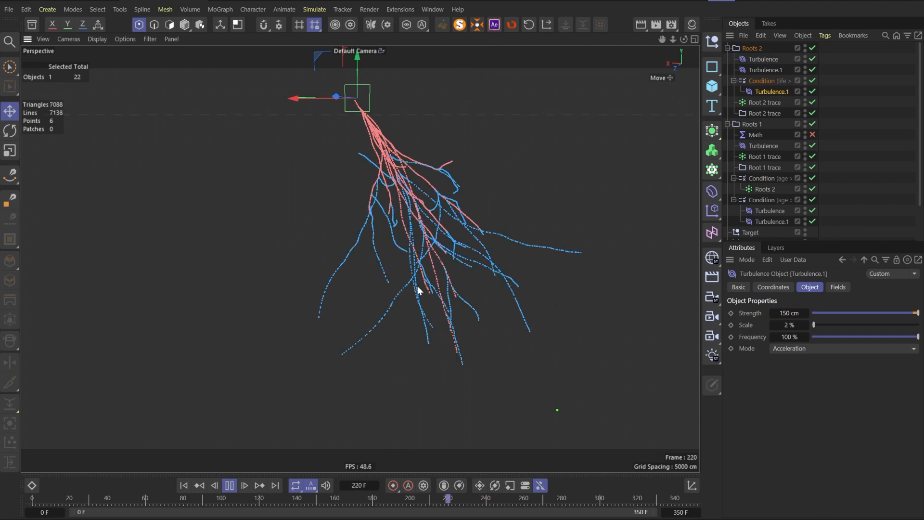
pyautogui.click(9, 316)
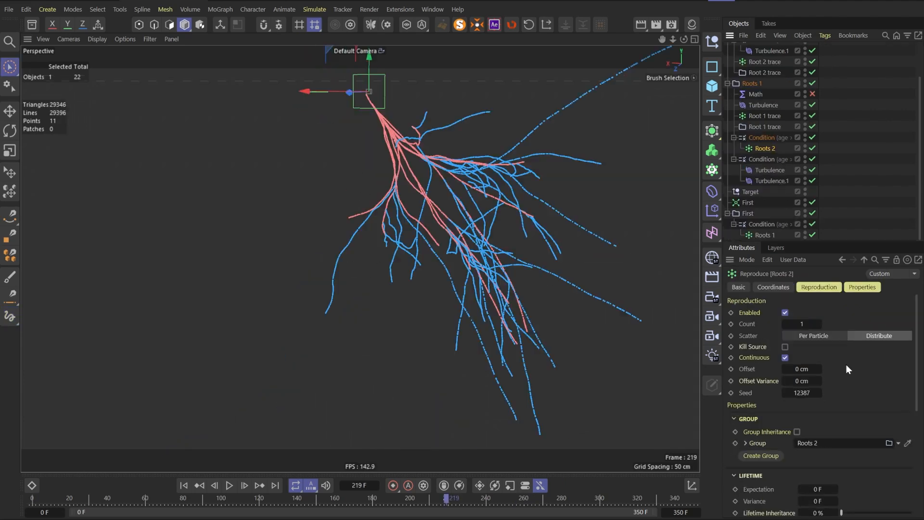
pyautogui.moveTo(878, 470)
pyautogui.write('35')
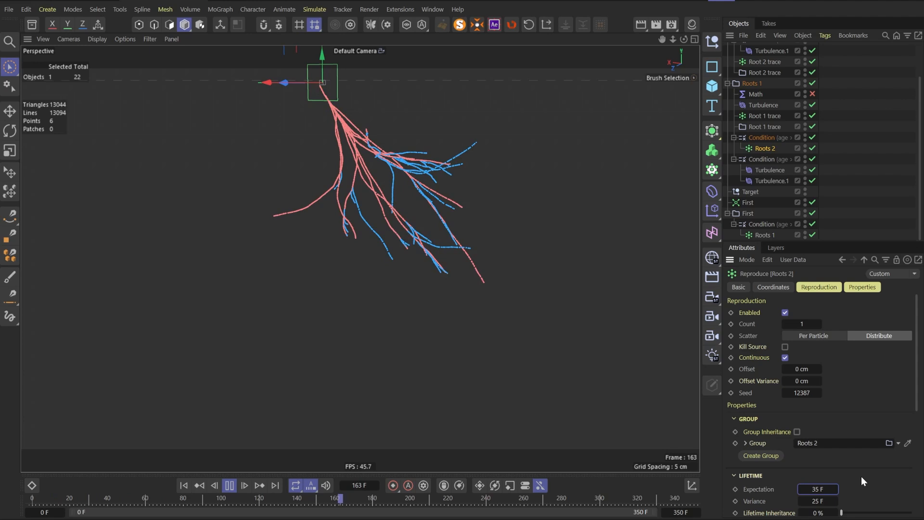
# Step: Set lifetimes of 35 F for Roots 2, 85 F for Root 2 trace and 70 F for Root 1 trace, with variance and inheritance
pyautogui.click(764, 62)
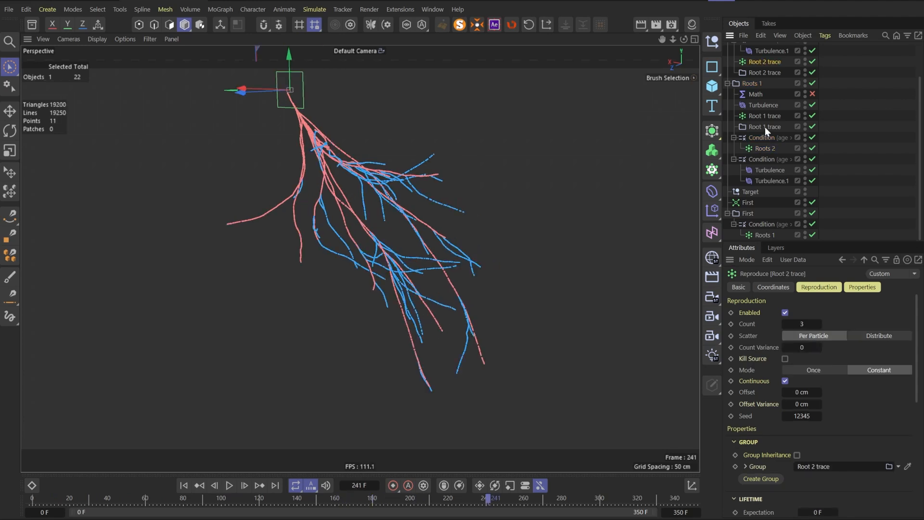
pyautogui.click(764, 115)
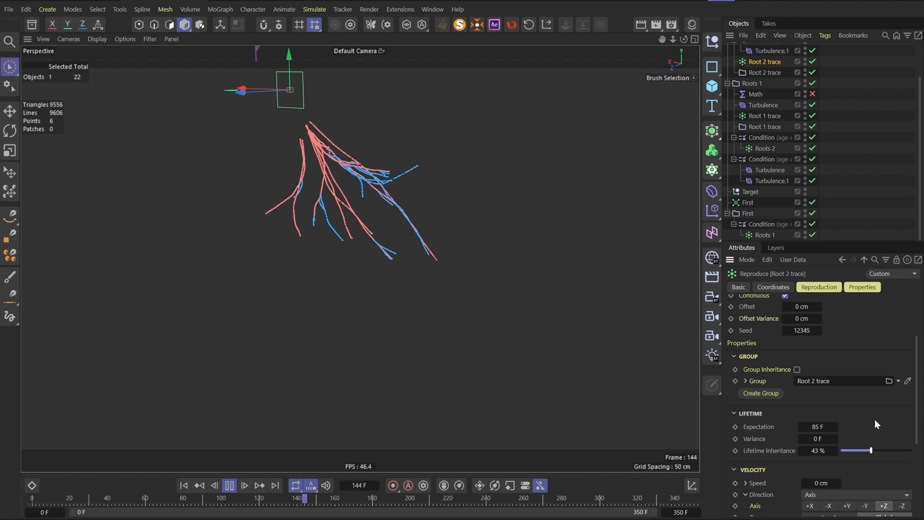
pyautogui.click(764, 116)
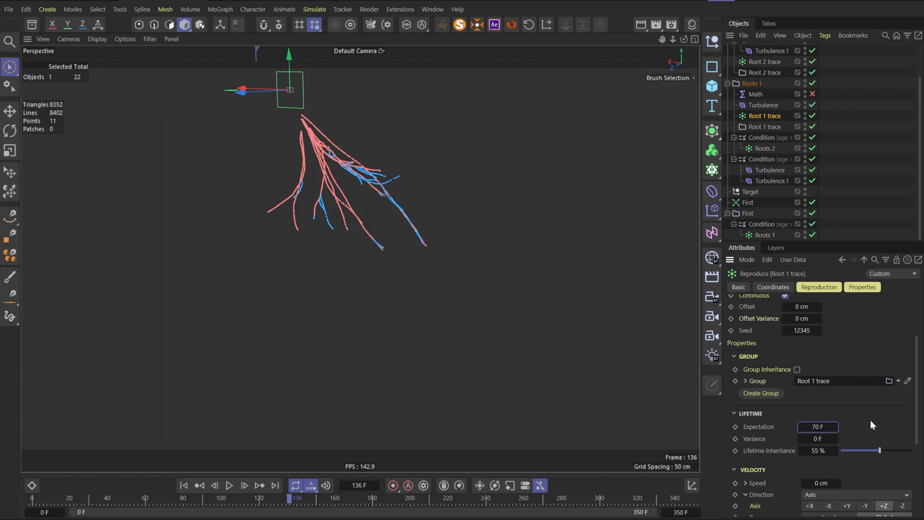
pyautogui.click(229, 485)
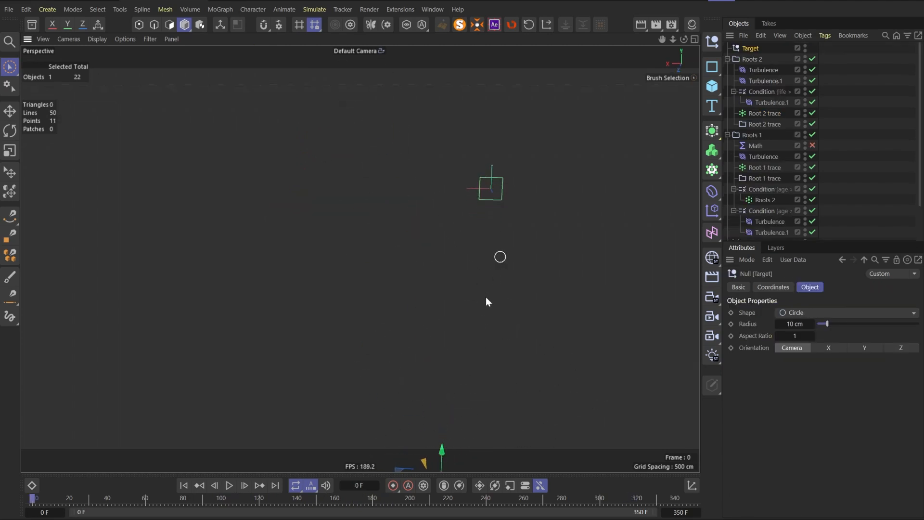
pyautogui.click(229, 485)
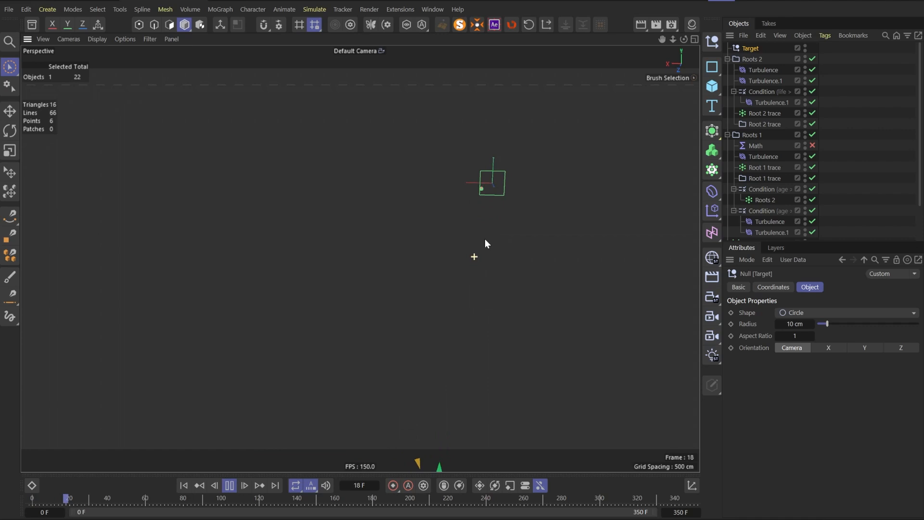
pyautogui.click(244, 485)
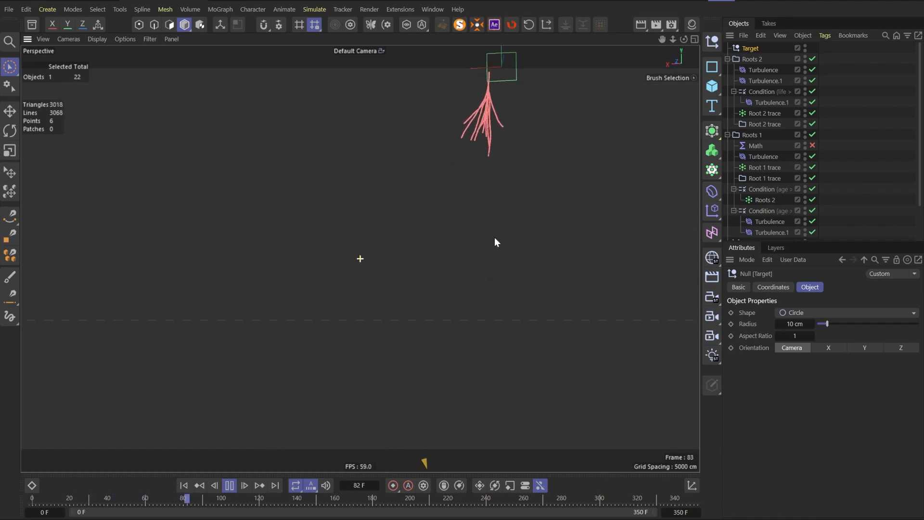
pyautogui.click(229, 485)
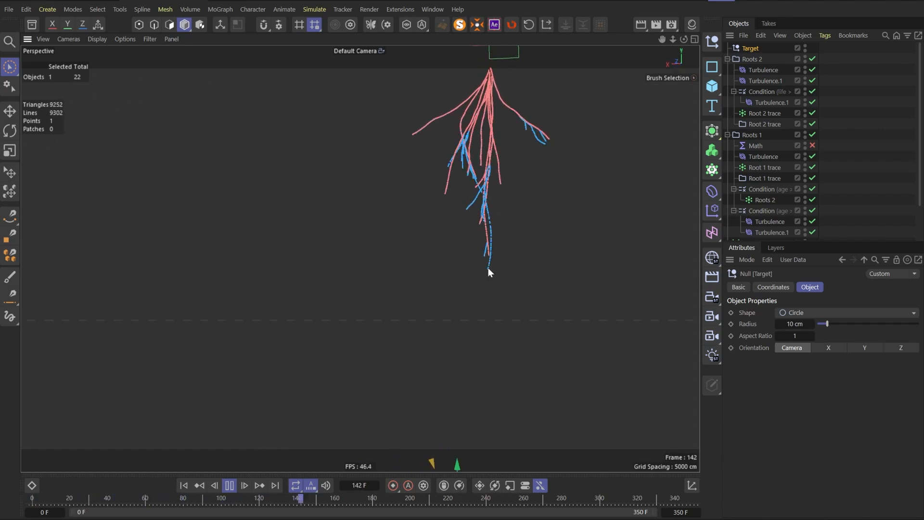
pyautogui.click(229, 485)
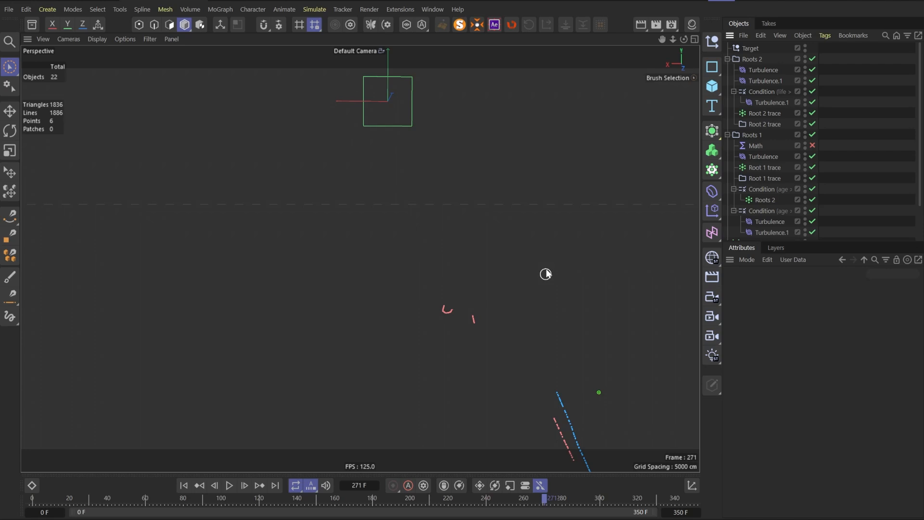
pyautogui.click(711, 150)
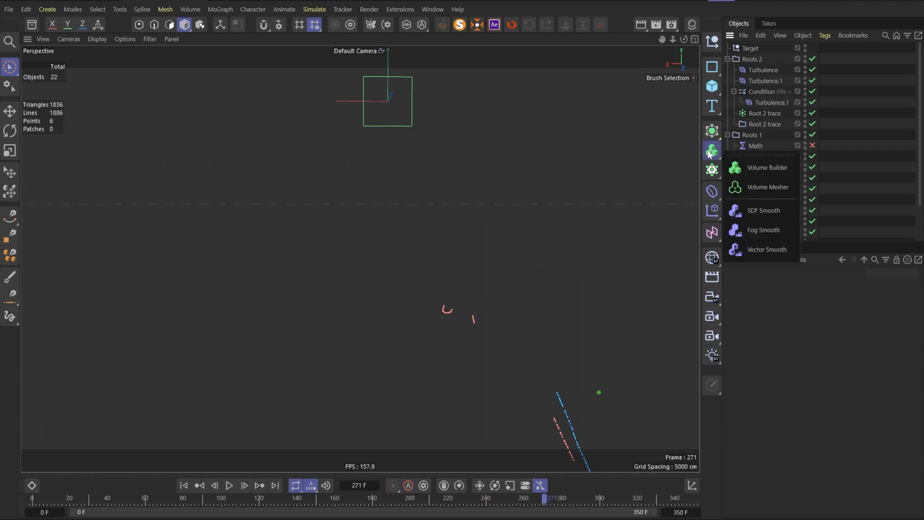
# Step: Add two Object-mode Cloners on the root traces, each with a Sphere child, and play back the beaded strands
pyautogui.click(767, 167)
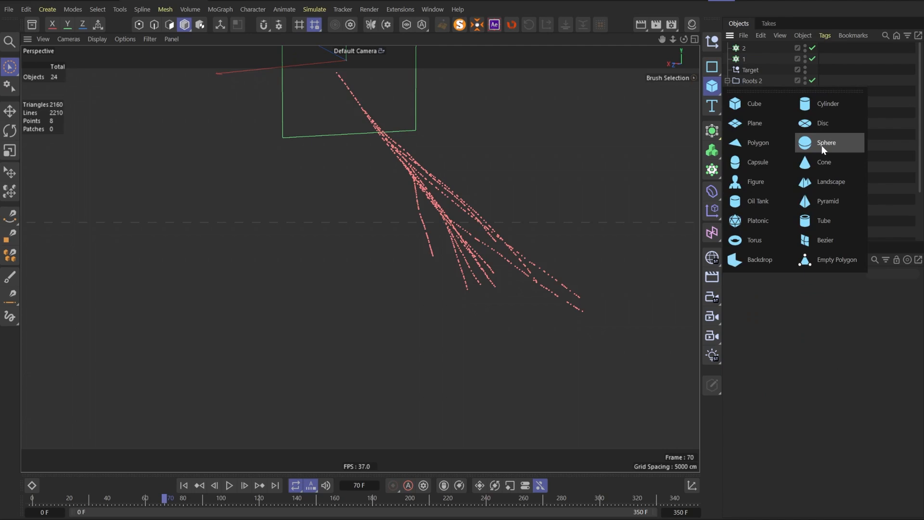
pyautogui.click(826, 142)
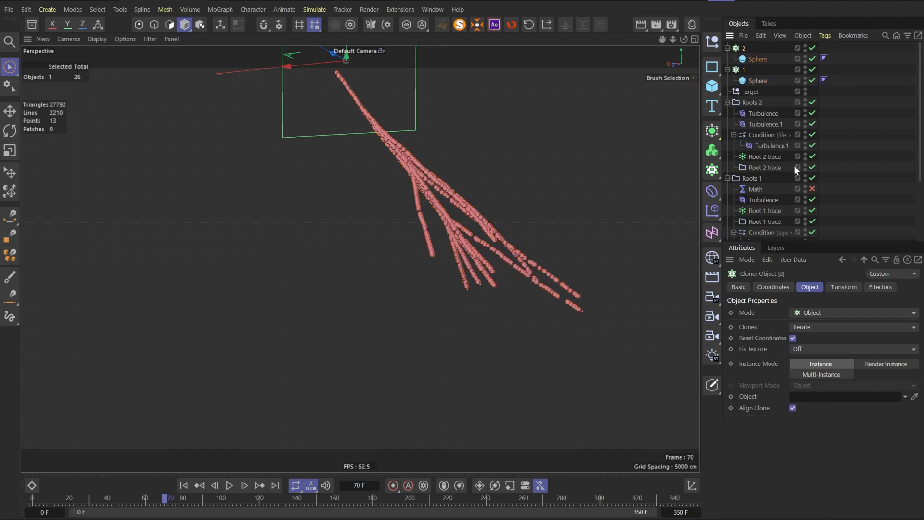
pyautogui.click(229, 485)
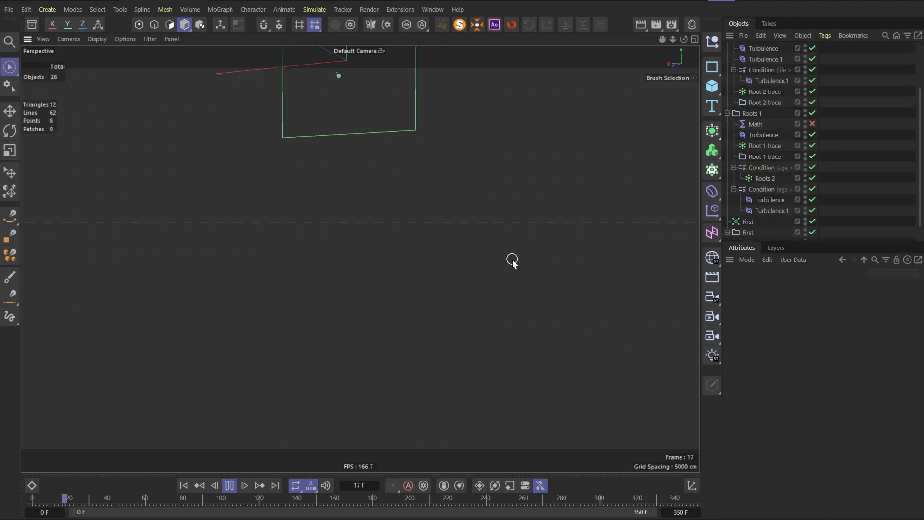
pyautogui.click(244, 485)
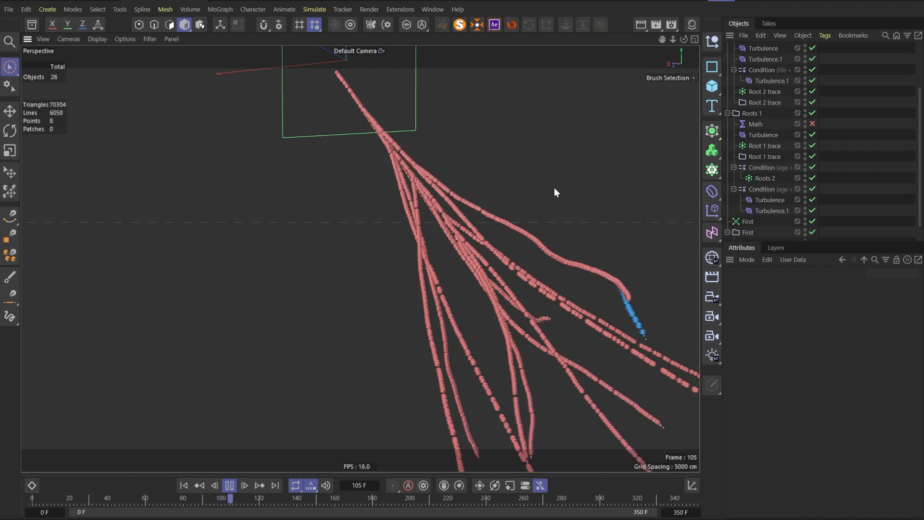
# Step: Preview the animation and parent both sphere Cloners under a new Connect object
pyautogui.click(764, 91)
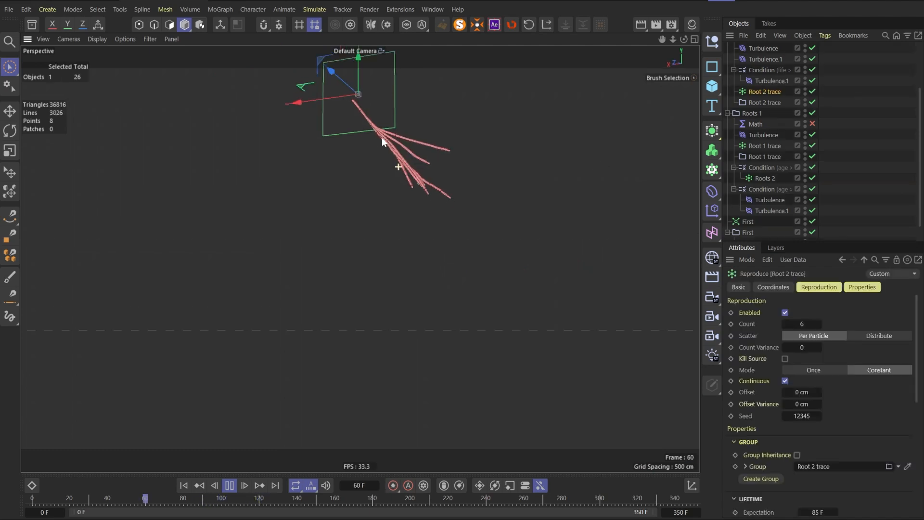
pyautogui.click(198, 498)
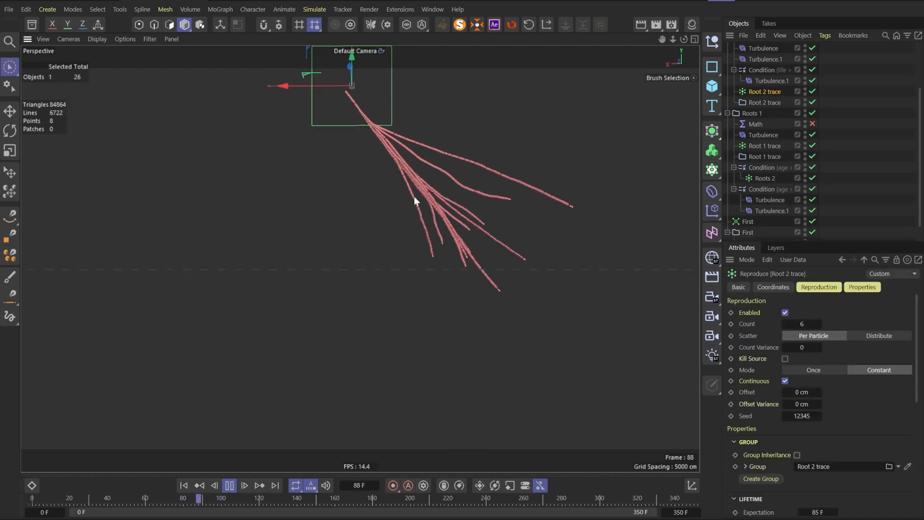
pyautogui.click(229, 485)
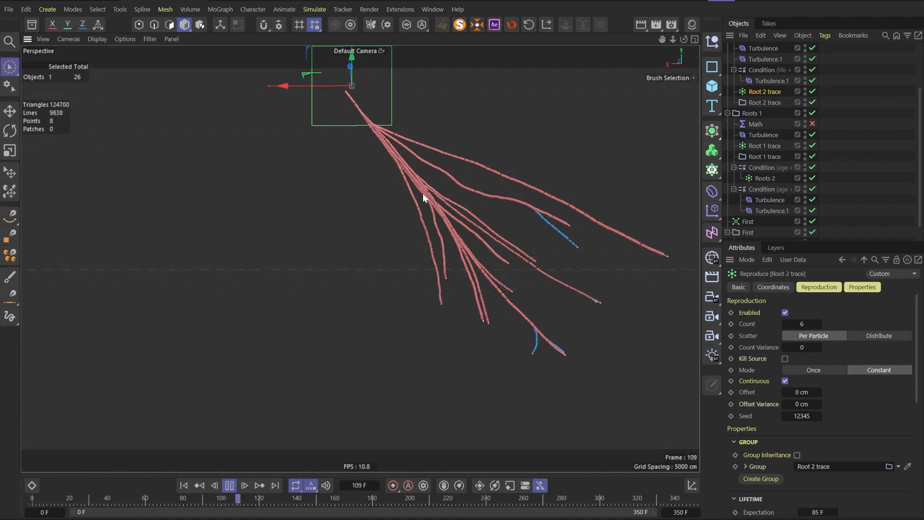
pyautogui.click(229, 485)
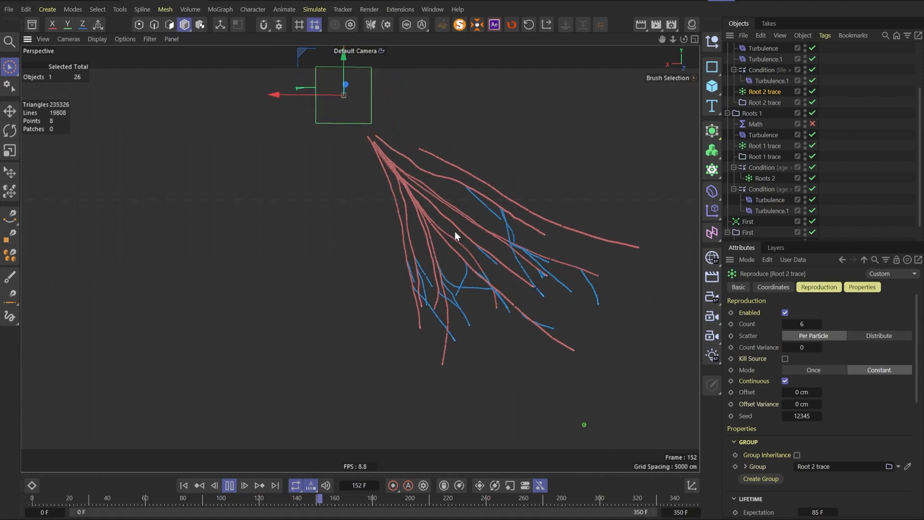
pyautogui.click(229, 485)
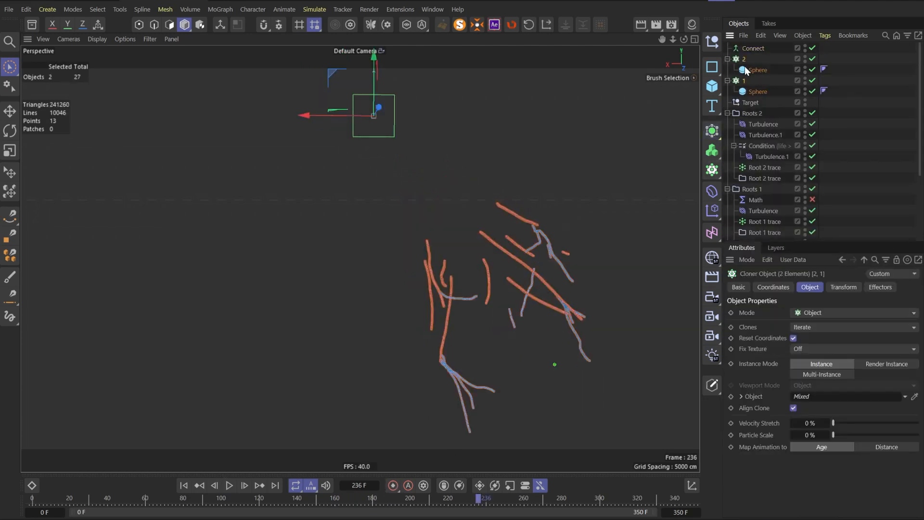
# Step: Bake the Connect object as Alembic + Delete and set the Alembic playback Speed to 800%
pyautogui.click(753, 48)
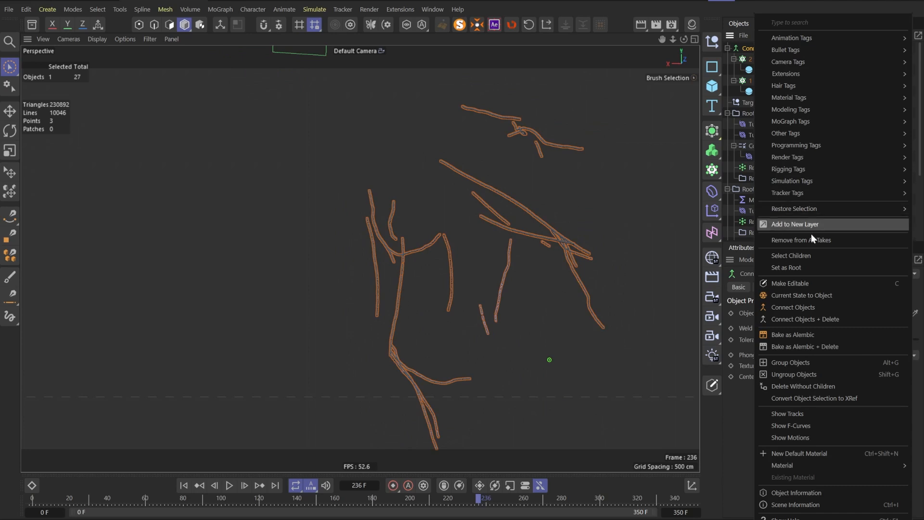
pyautogui.click(793, 334)
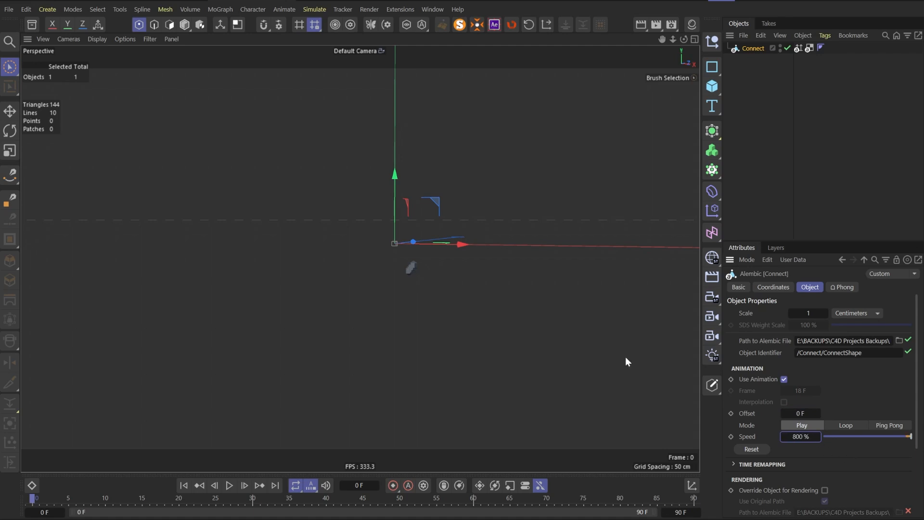
# Step: Edit the Alembic Time Remapping curve's end point so playback eases in, and play it
pyautogui.click(229, 485)
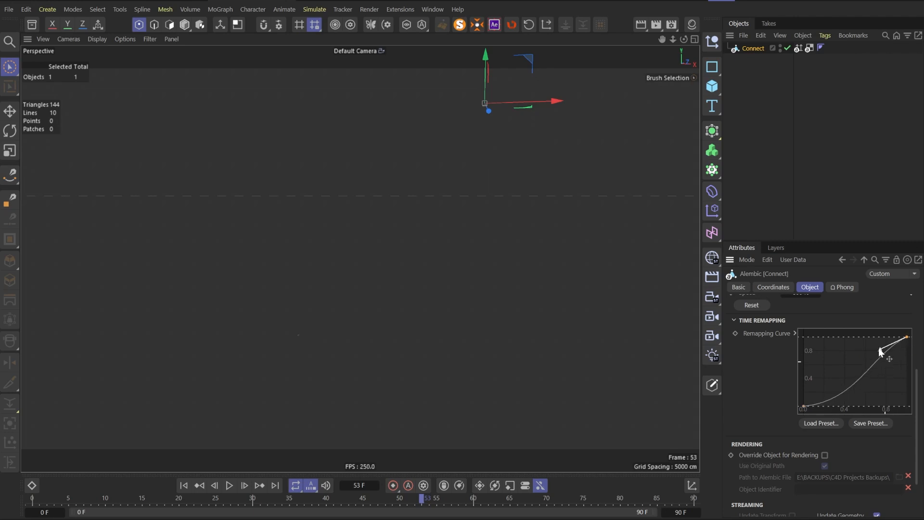
pyautogui.click(228, 485)
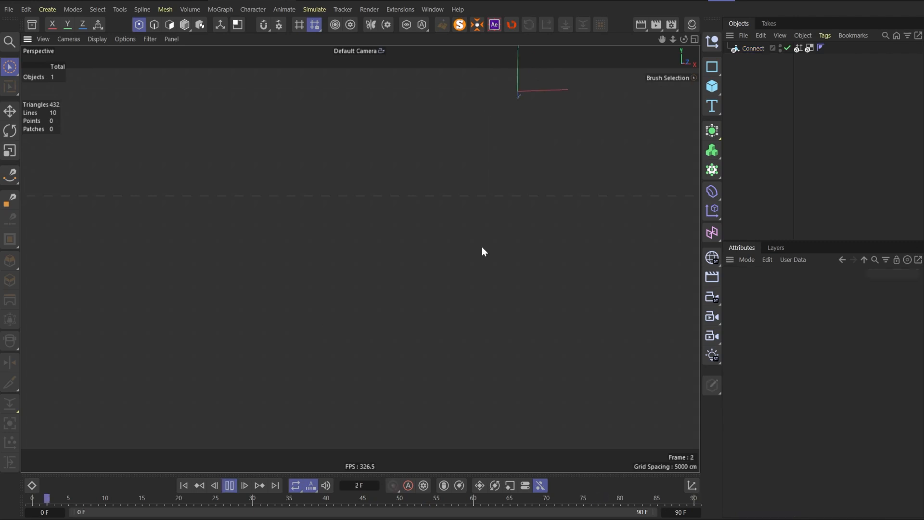
pyautogui.click(243, 485)
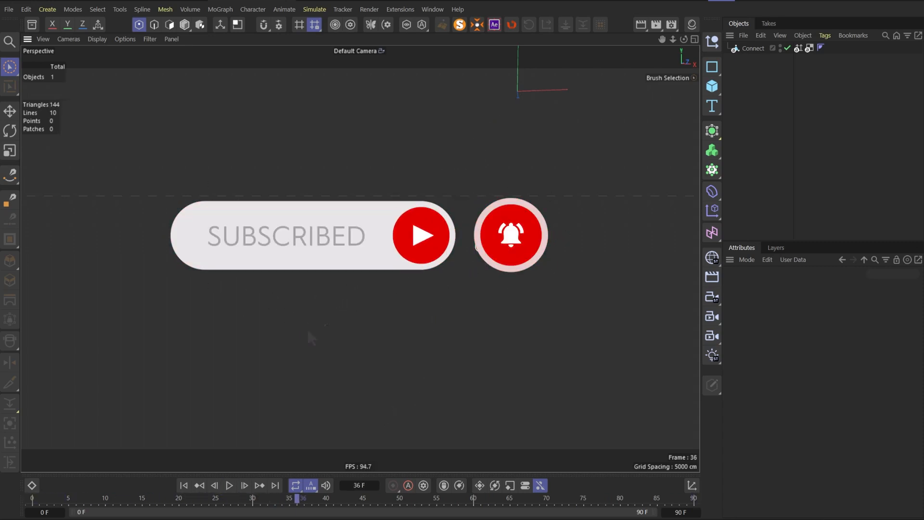
pyautogui.click(229, 485)
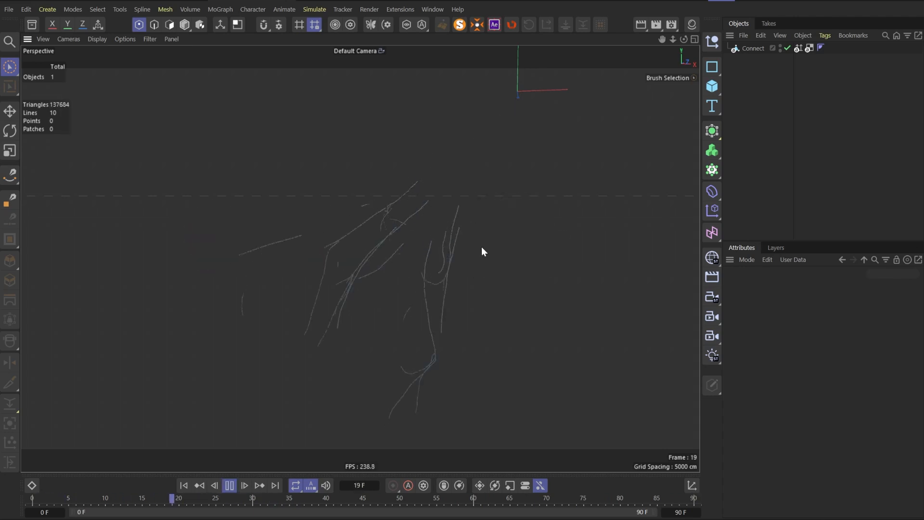
pyautogui.click(252, 498)
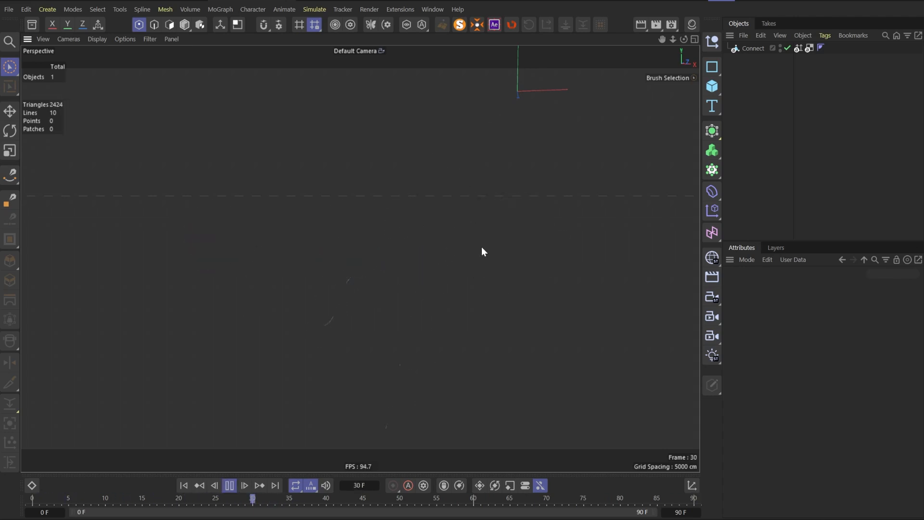
pyautogui.click(230, 485)
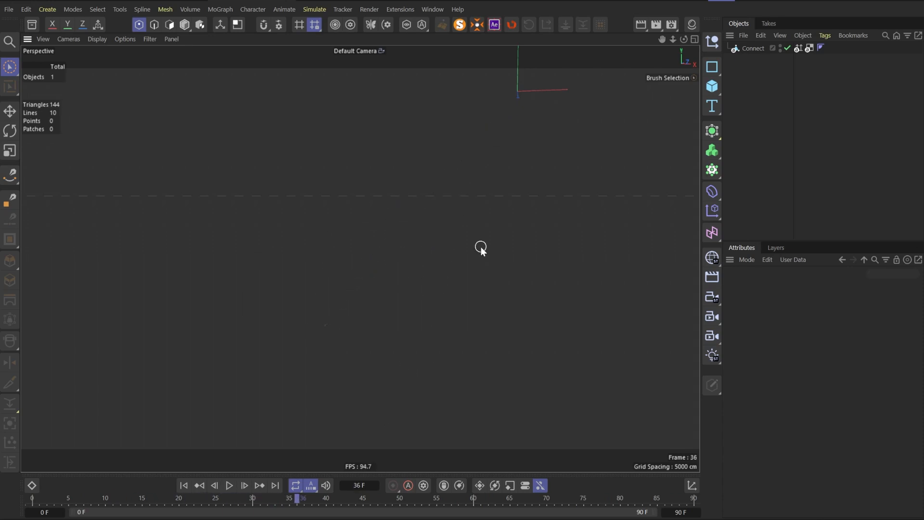
pyautogui.click(229, 485)
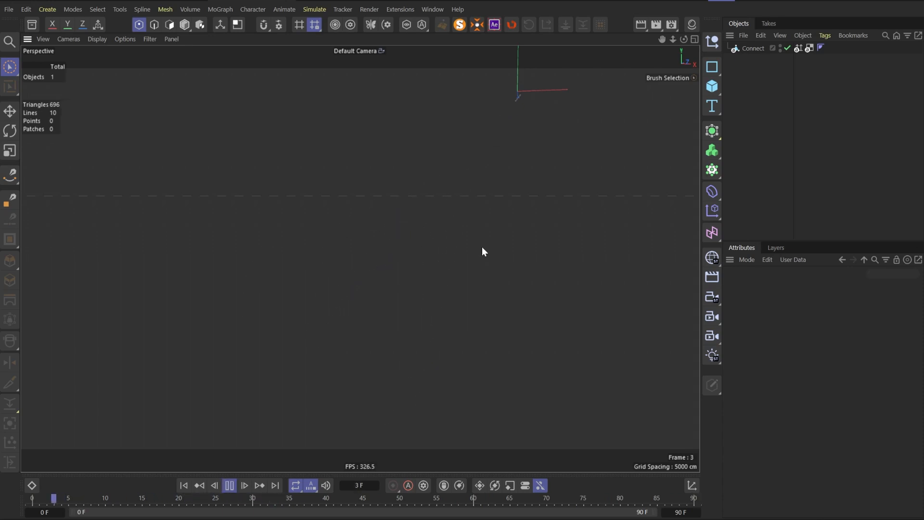
pyautogui.click(244, 485)
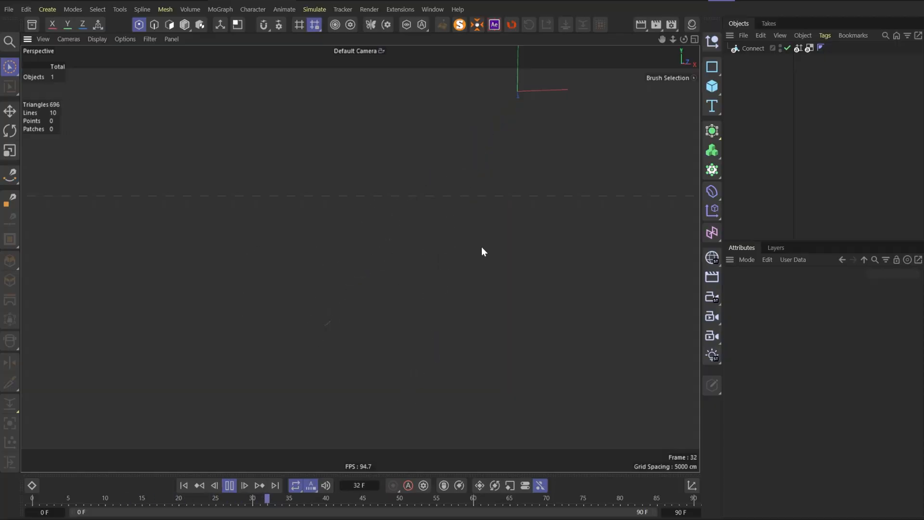
pyautogui.click(229, 485)
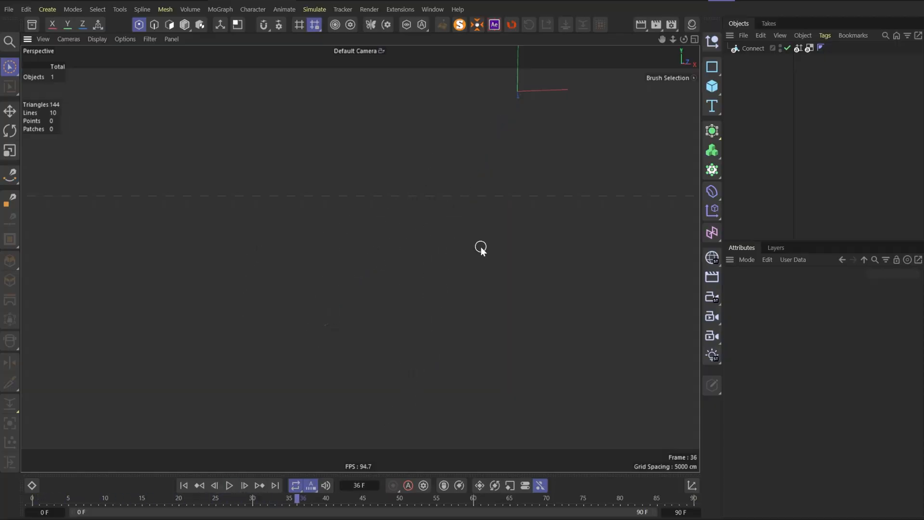